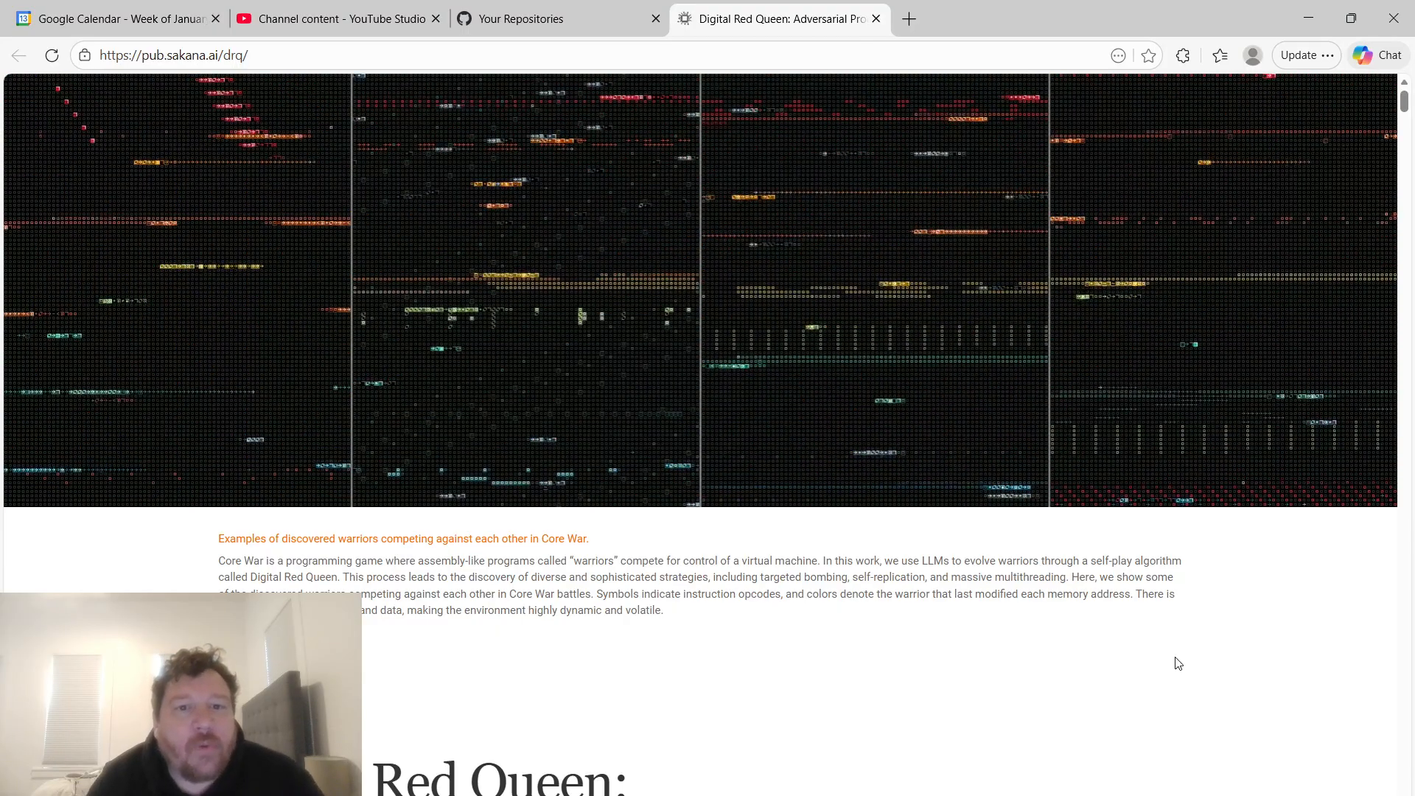
# Scroll past the Core War animation to the paper title, authors and Abstract.
pyautogui.scroll(-3)
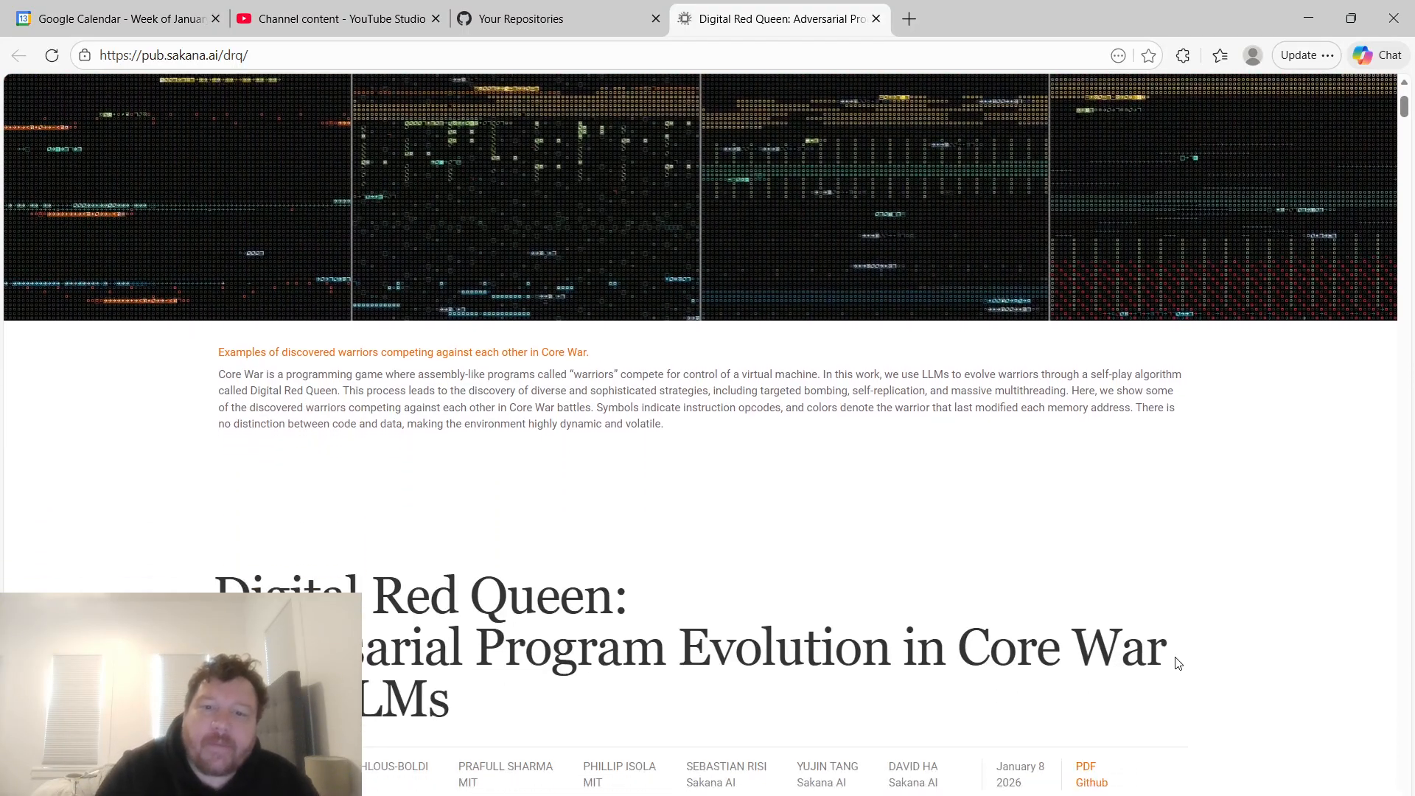
pyautogui.scroll(-3)
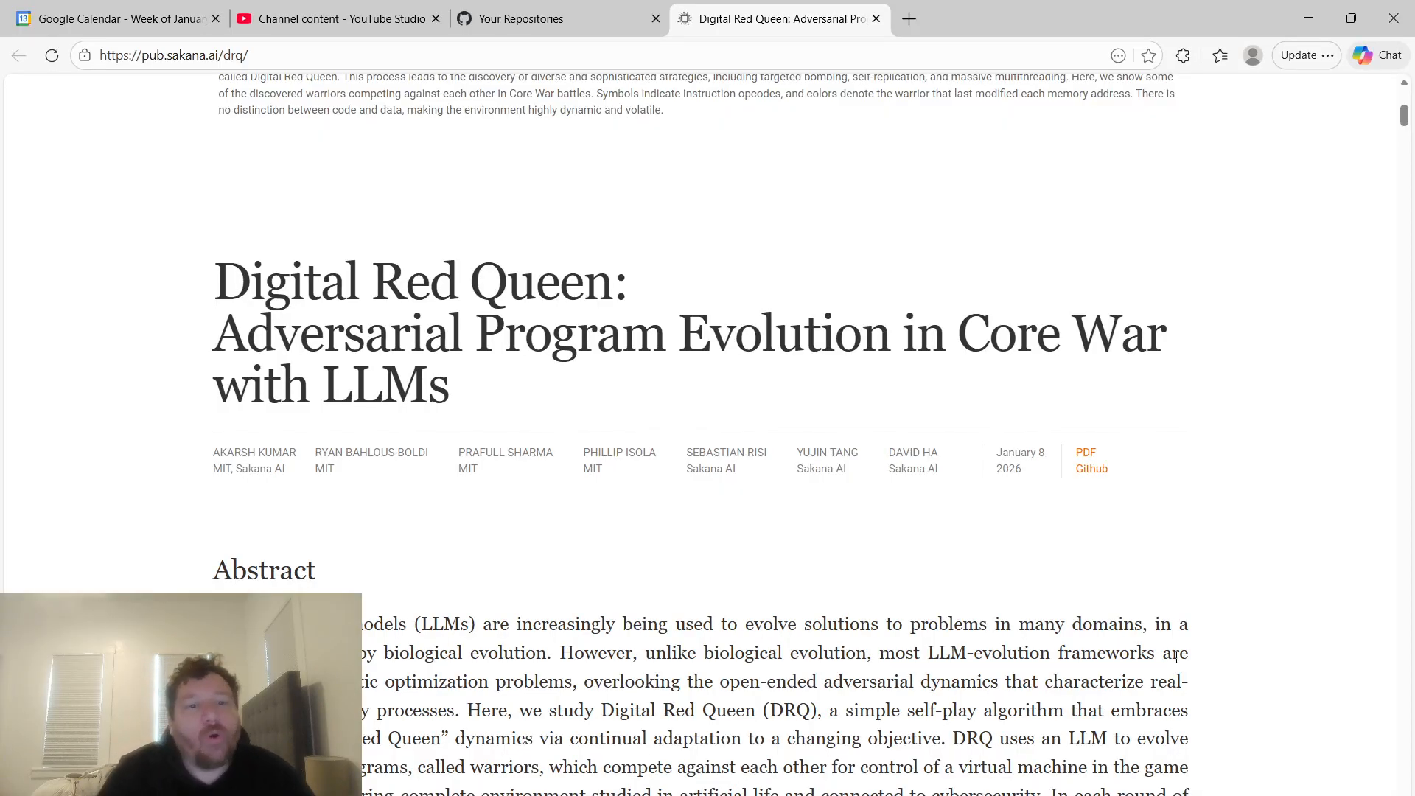
pyautogui.scroll(-3)
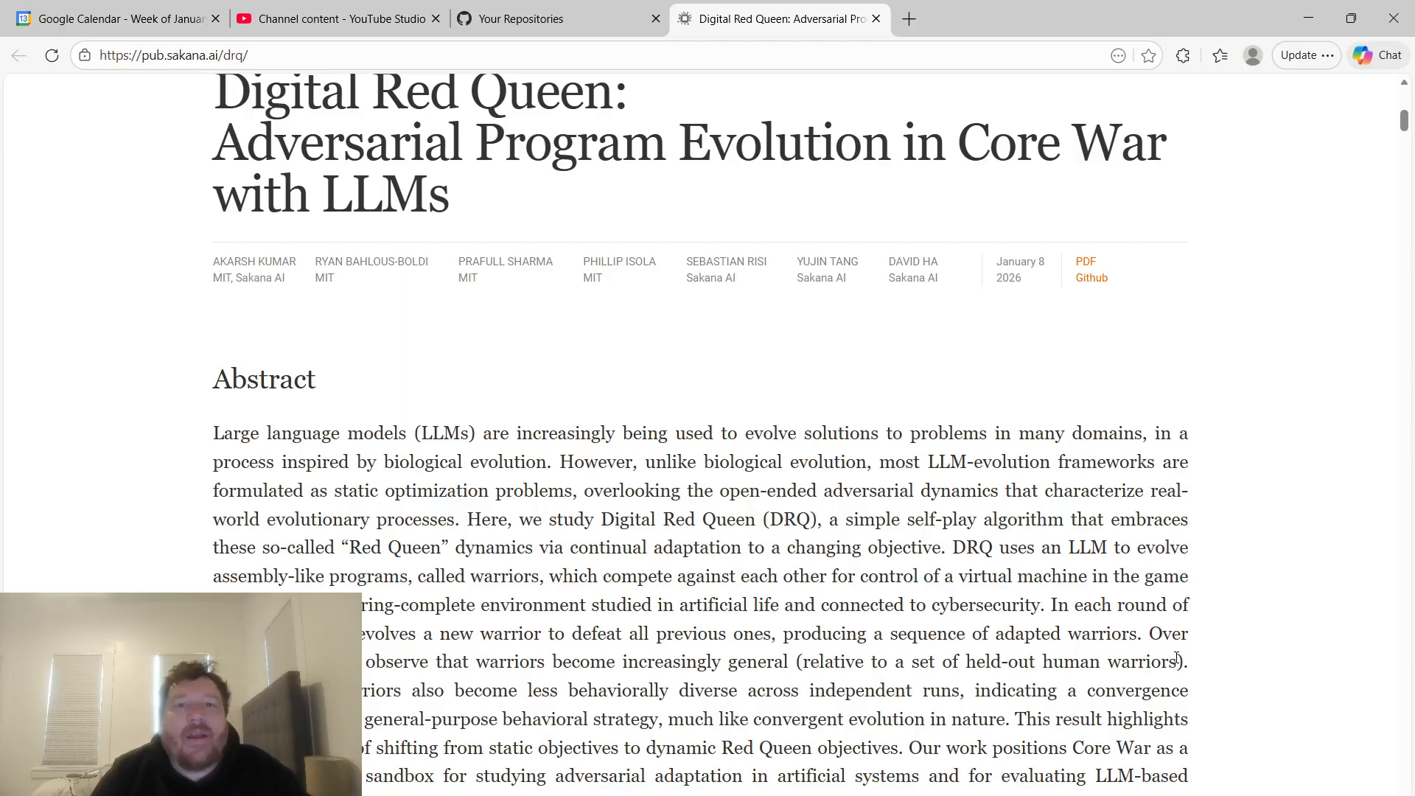
pyautogui.moveTo(622, 16)
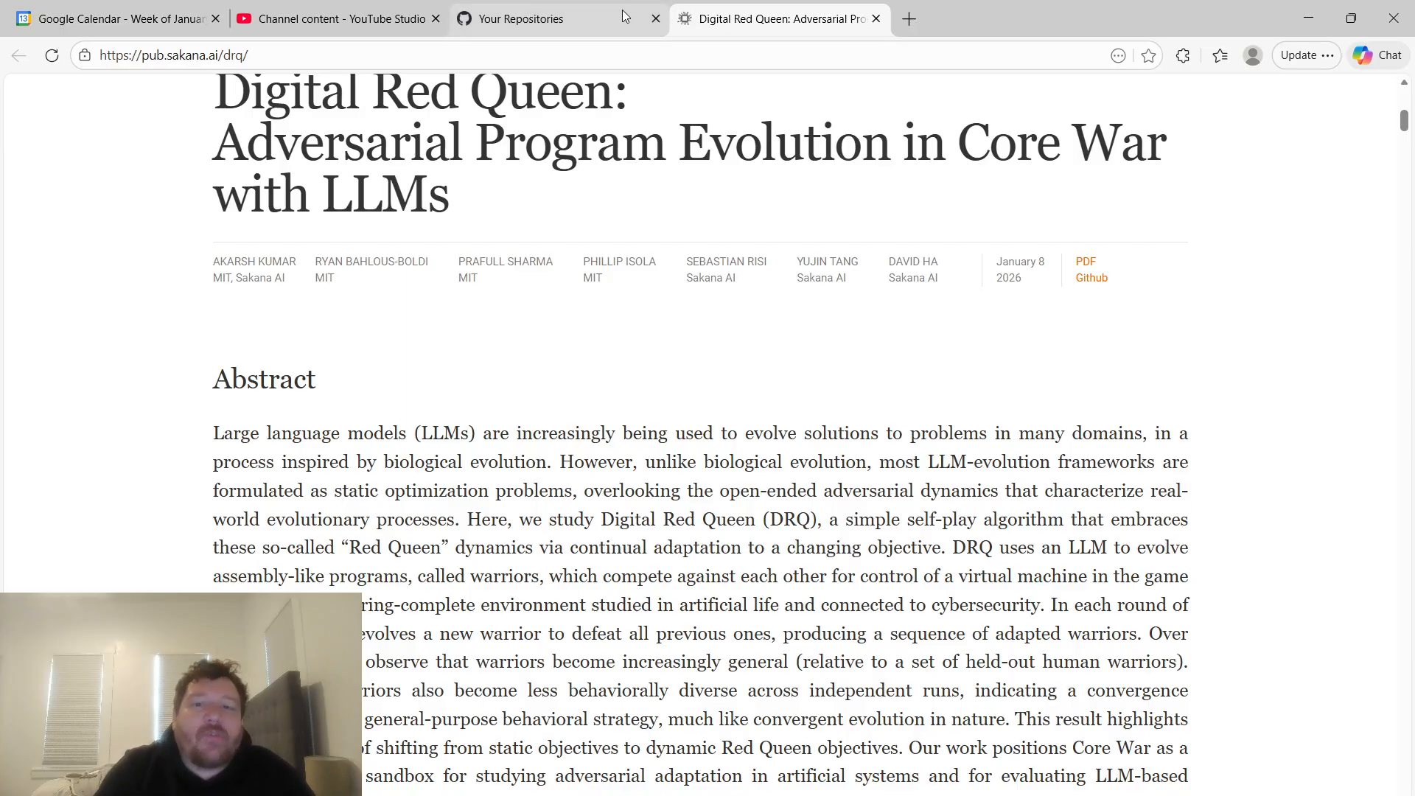
# Switch to the GitHub tab listing MOBASwarmAgents and MOBATheory for the 'moba' filter.
pyautogui.click(536, 18)
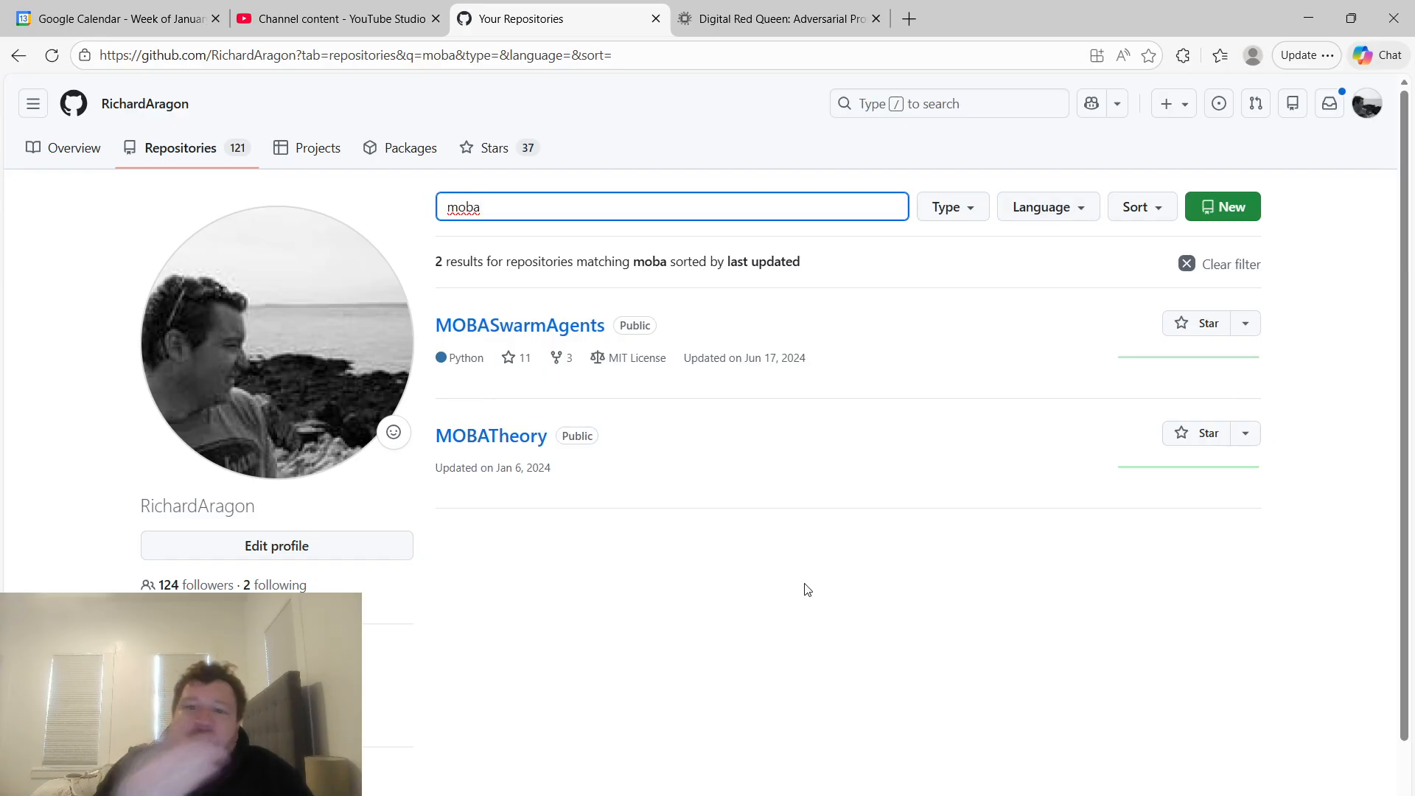
pyautogui.moveTo(520, 324)
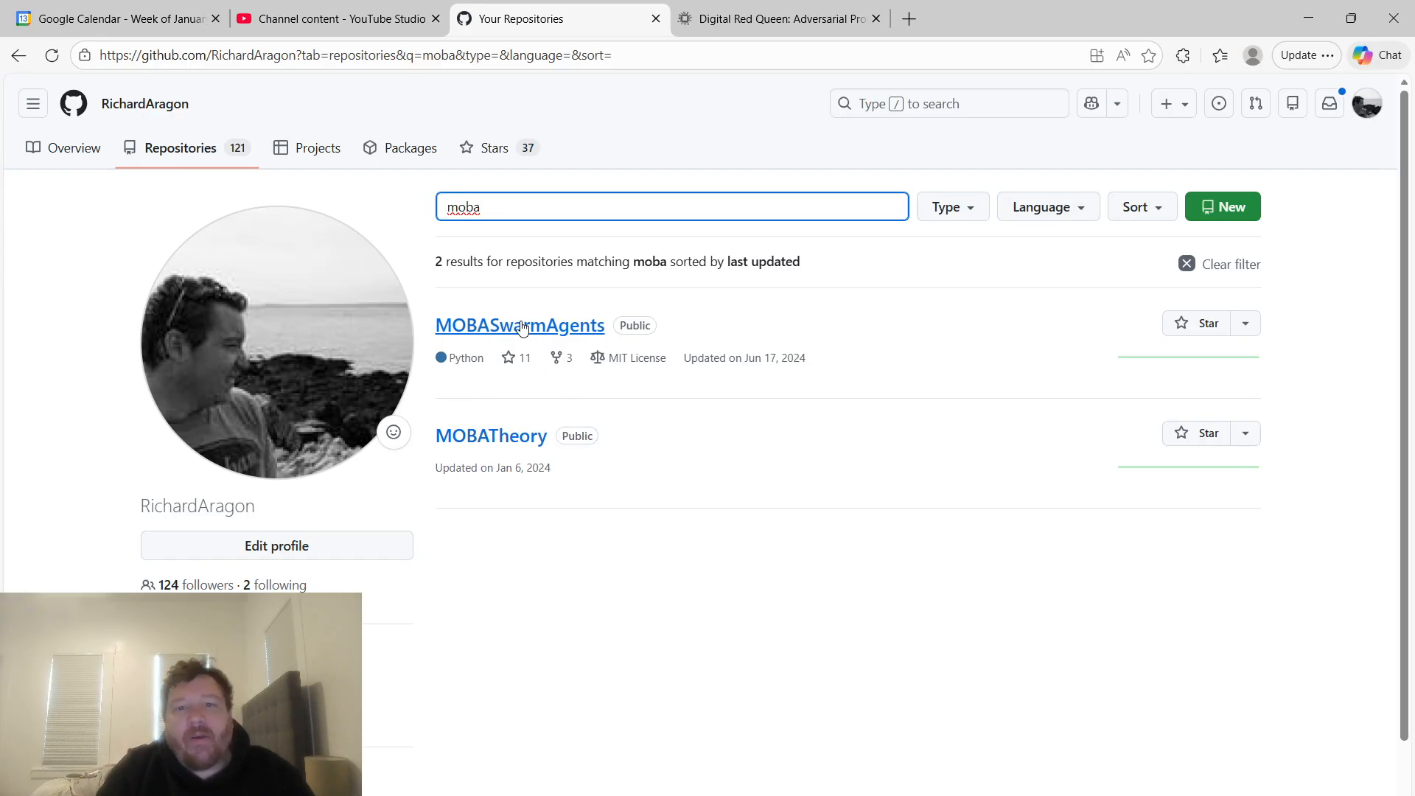
pyautogui.moveTo(603, 349)
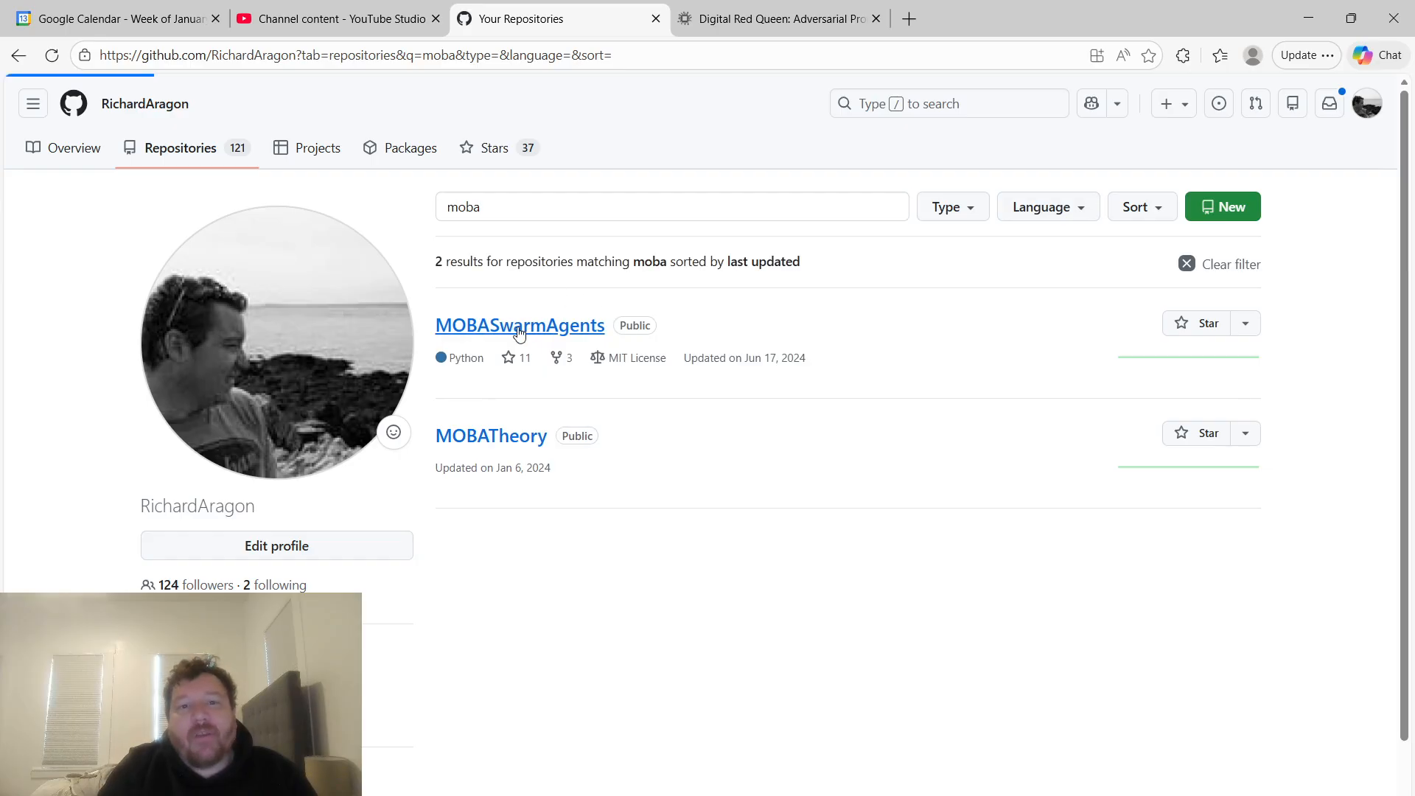
# Open the MOBASwarmAgents repository and scroll through its SWARM-LLM framework README.
pyautogui.click(520, 324)
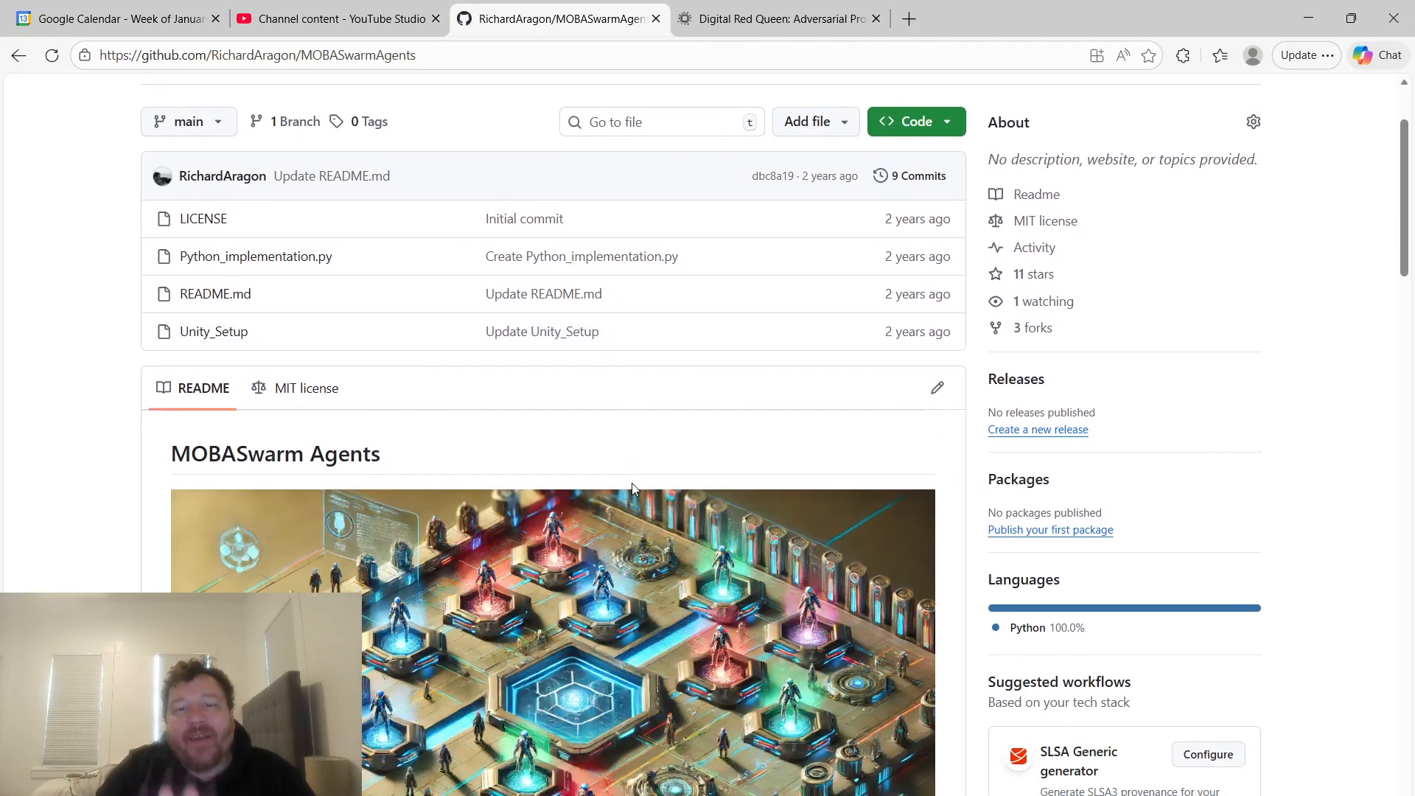
pyautogui.scroll(-3)
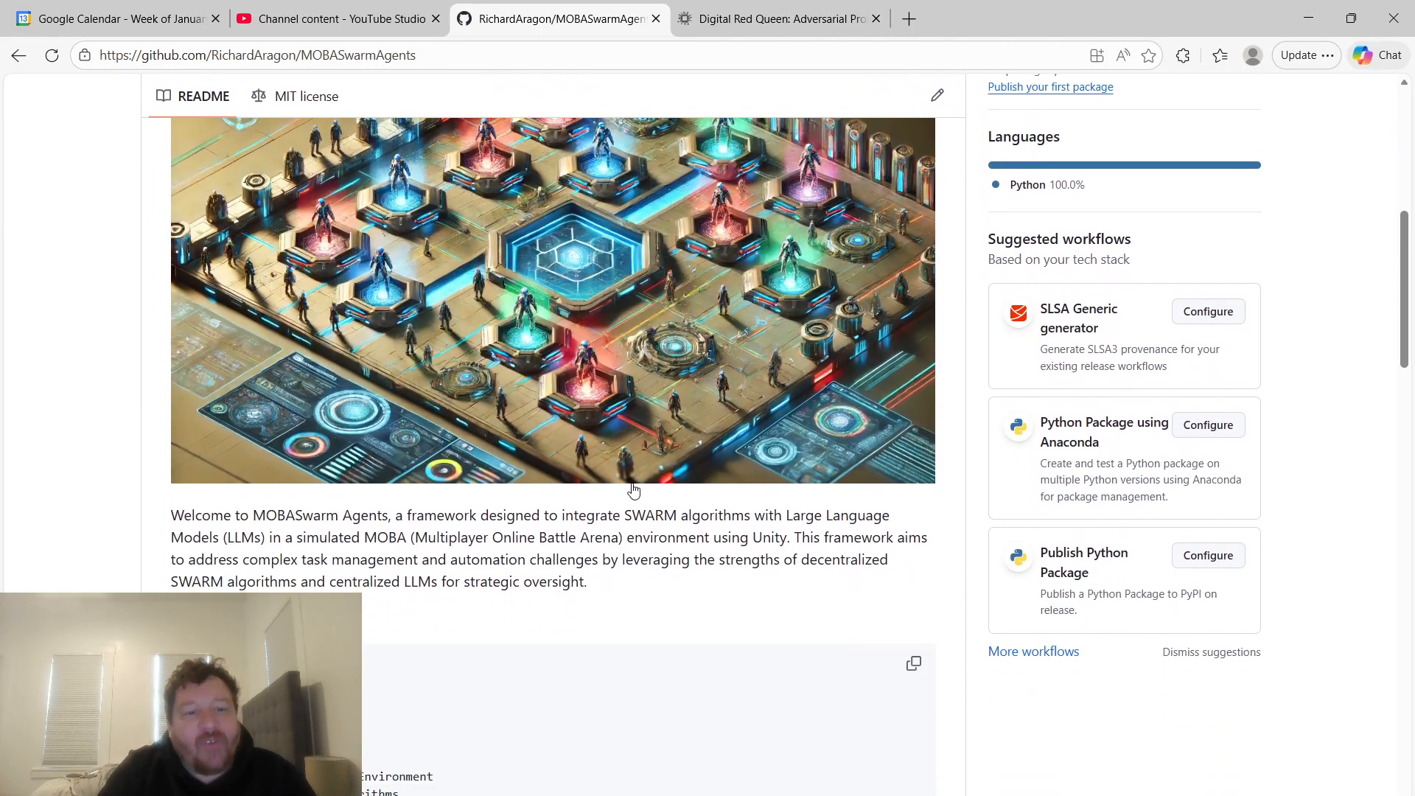
pyautogui.scroll(-3)
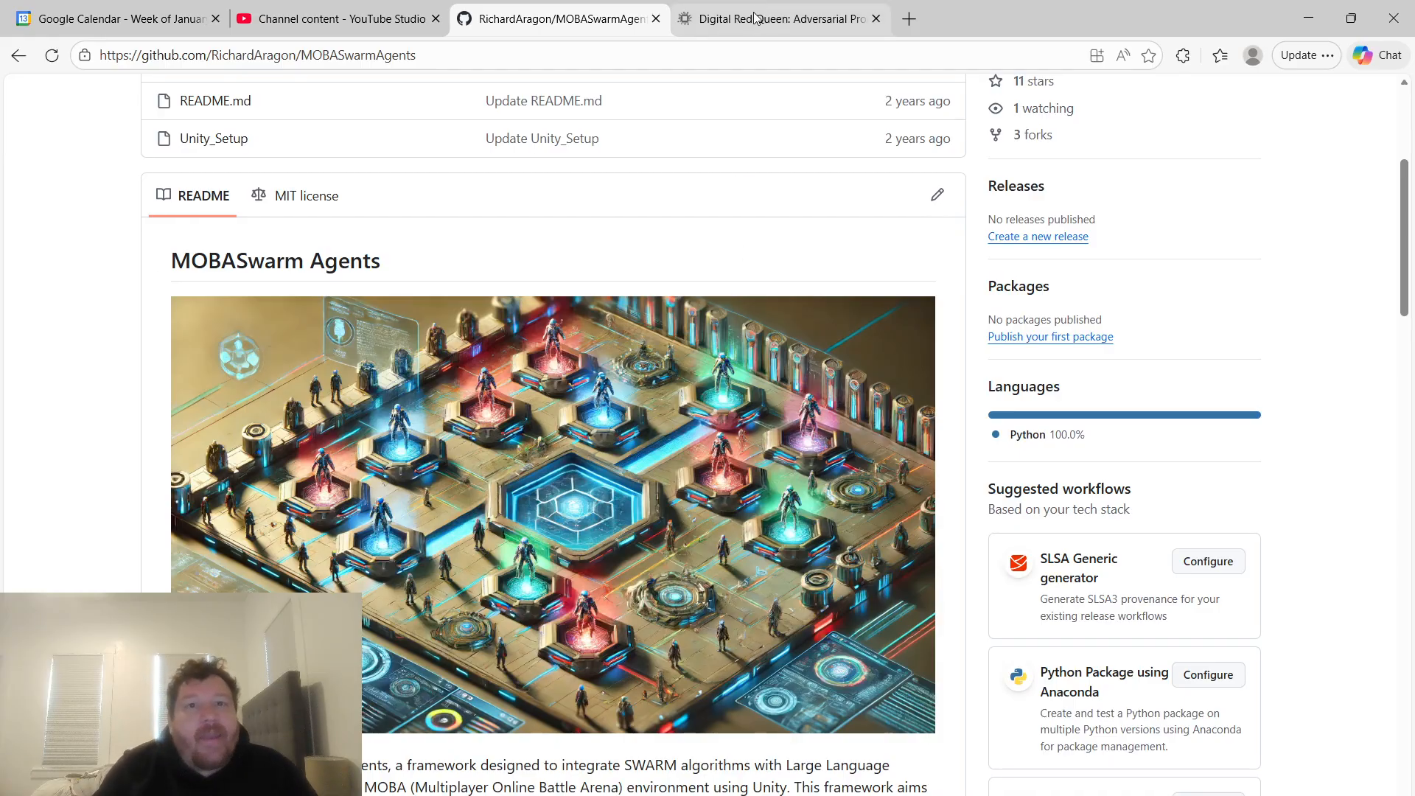
# Return to the Digital Red Queen tab showing the paper's title, authors and abstract.
pyautogui.click(777, 17)
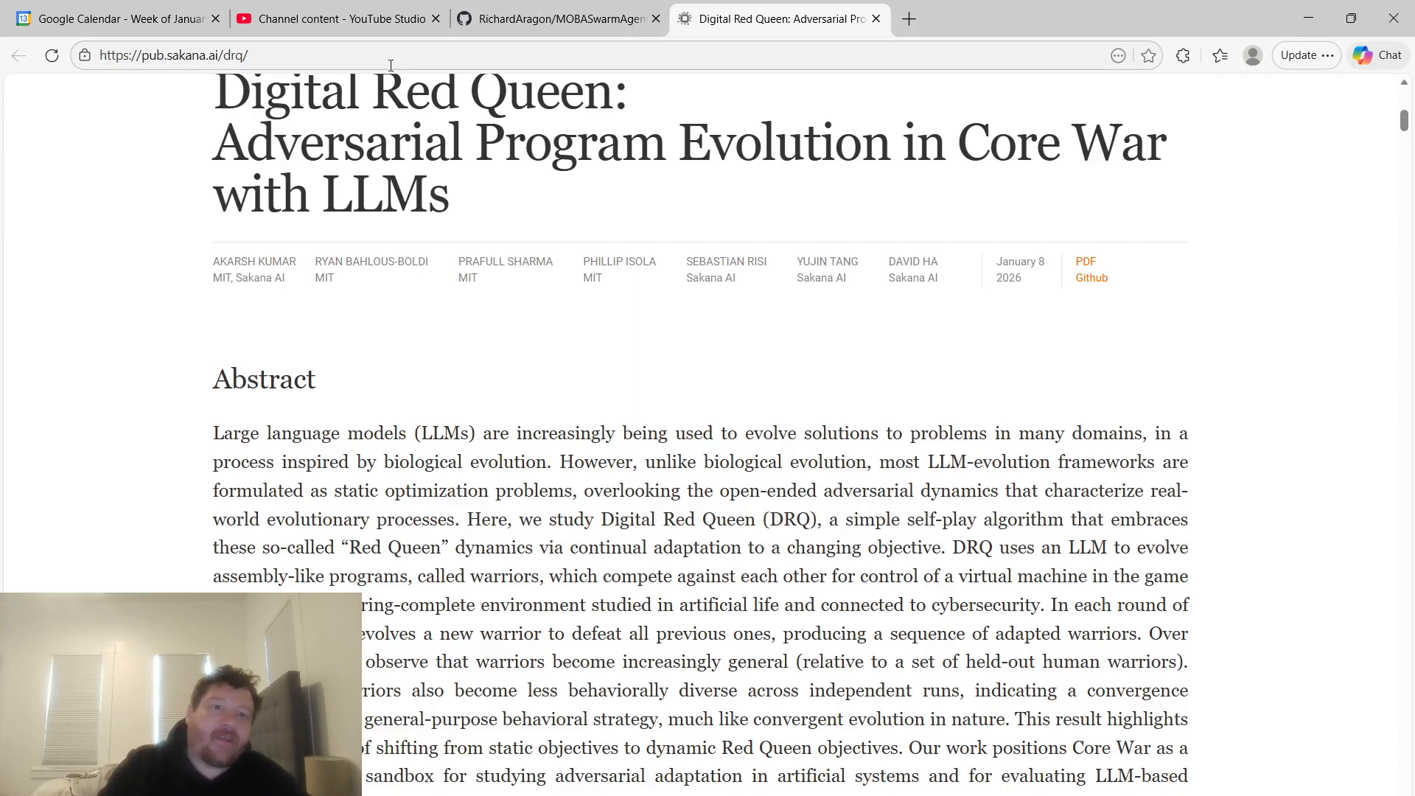
pyautogui.moveTo(324, 277)
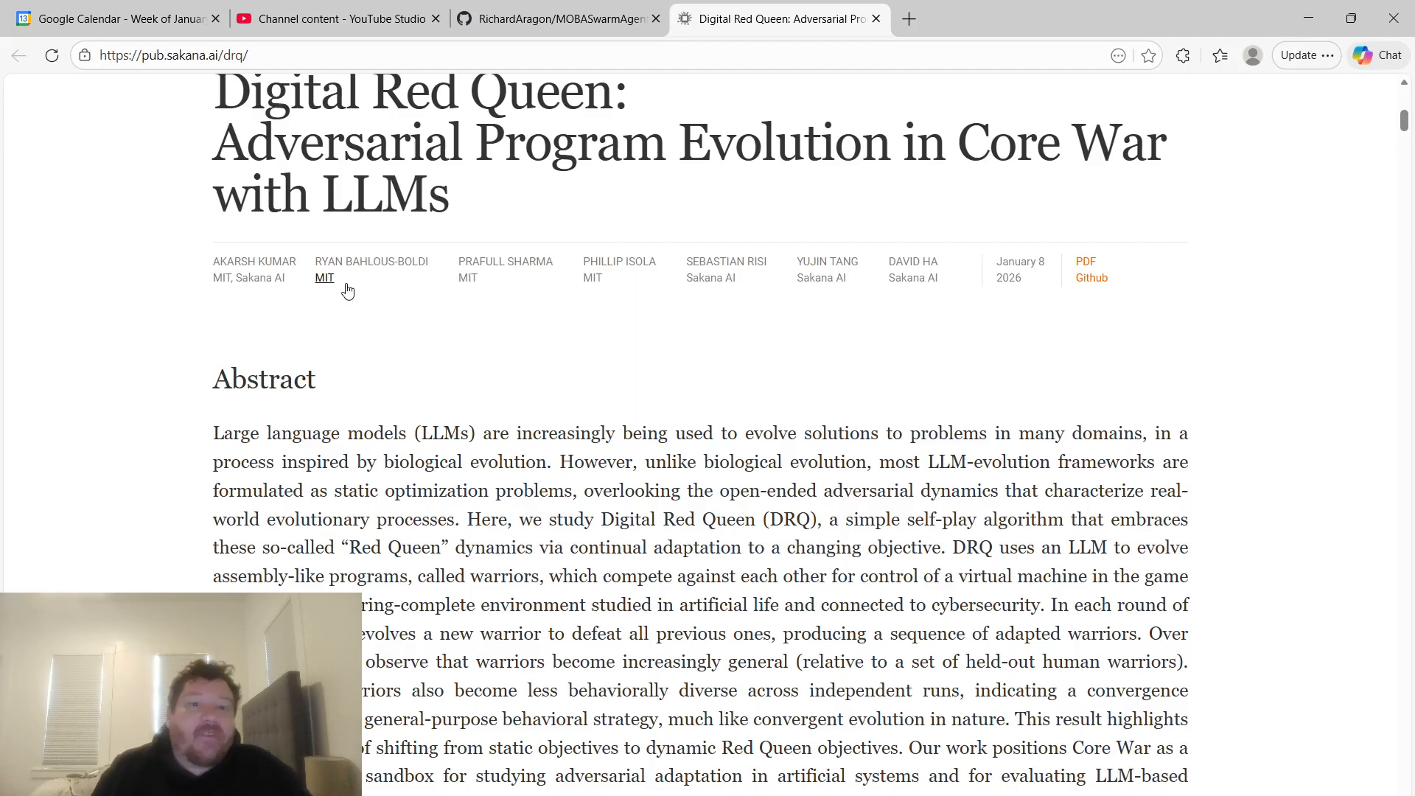
# Review the Introduction's Core War figures, then scroll back up to the Abstract.
pyautogui.scroll(-3)
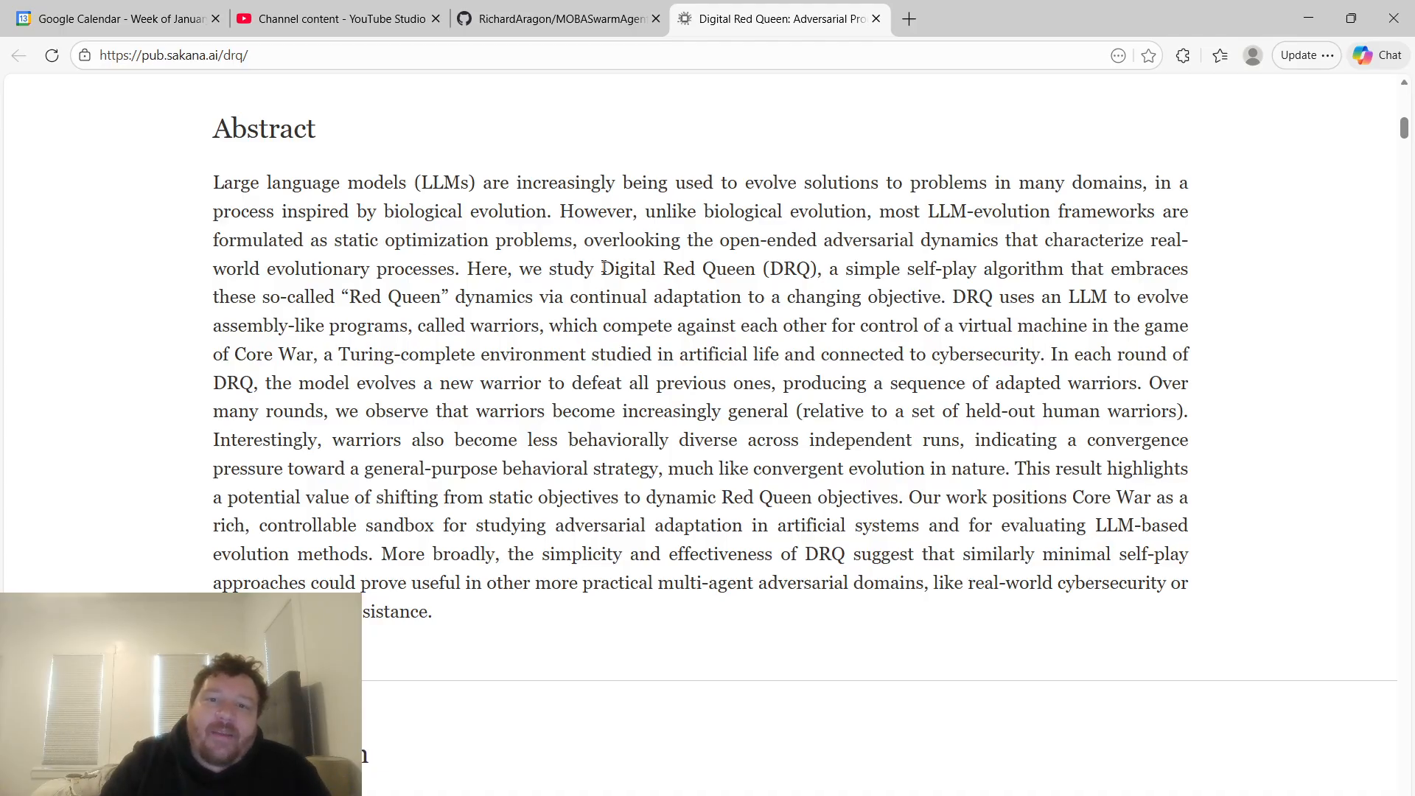
pyautogui.moveTo(601, 268); pyautogui.dragTo(819, 268)
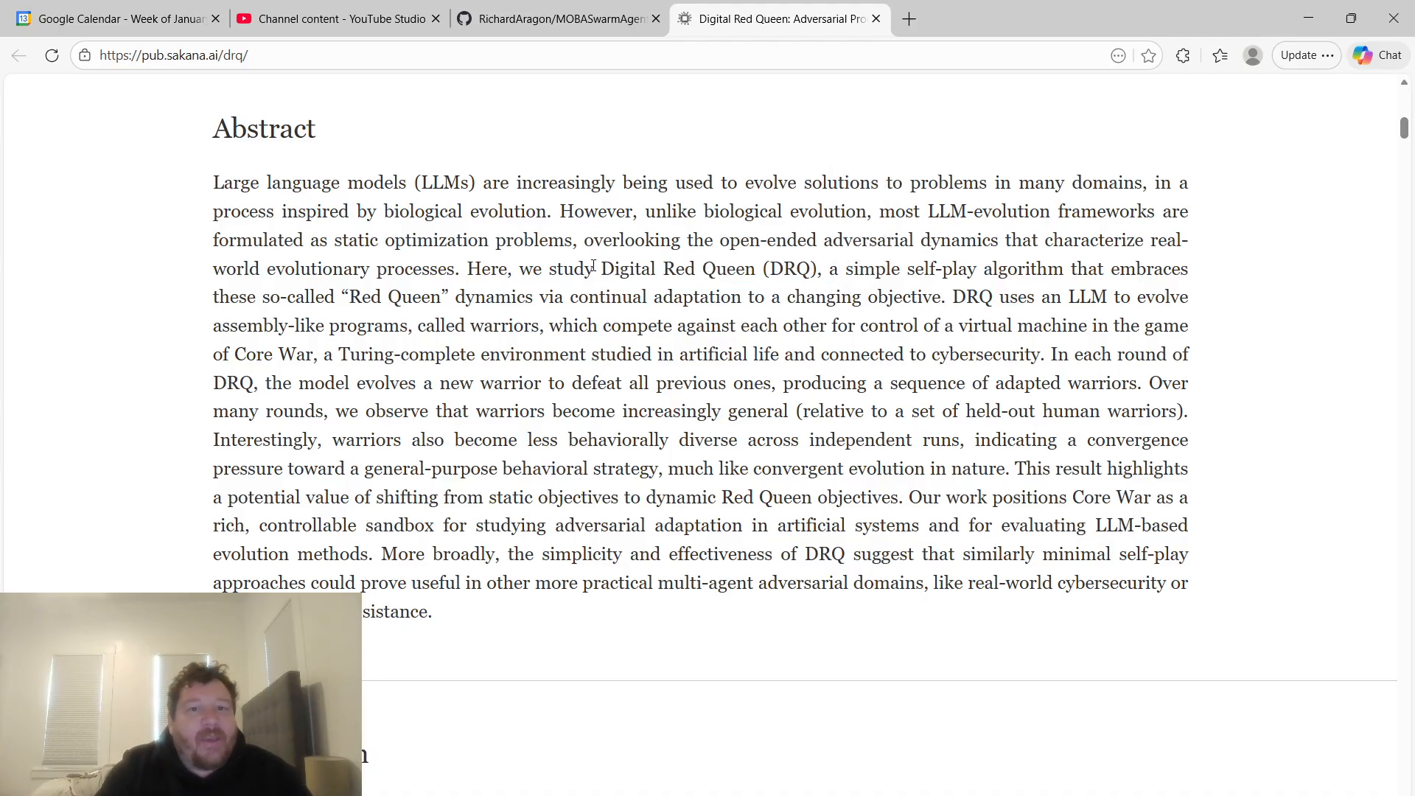
pyautogui.moveTo(602, 268); pyautogui.dragTo(817, 269)
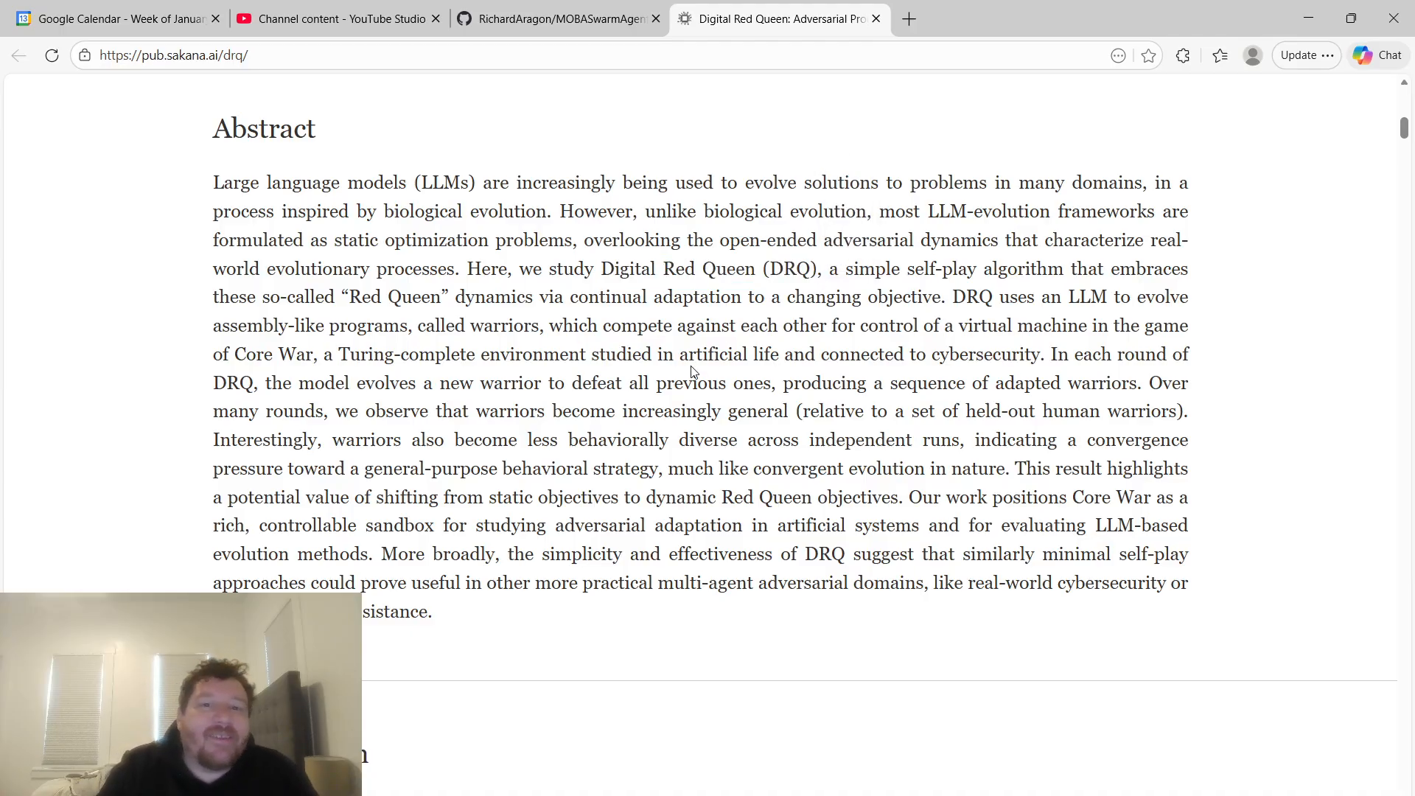
pyautogui.scroll(-3)
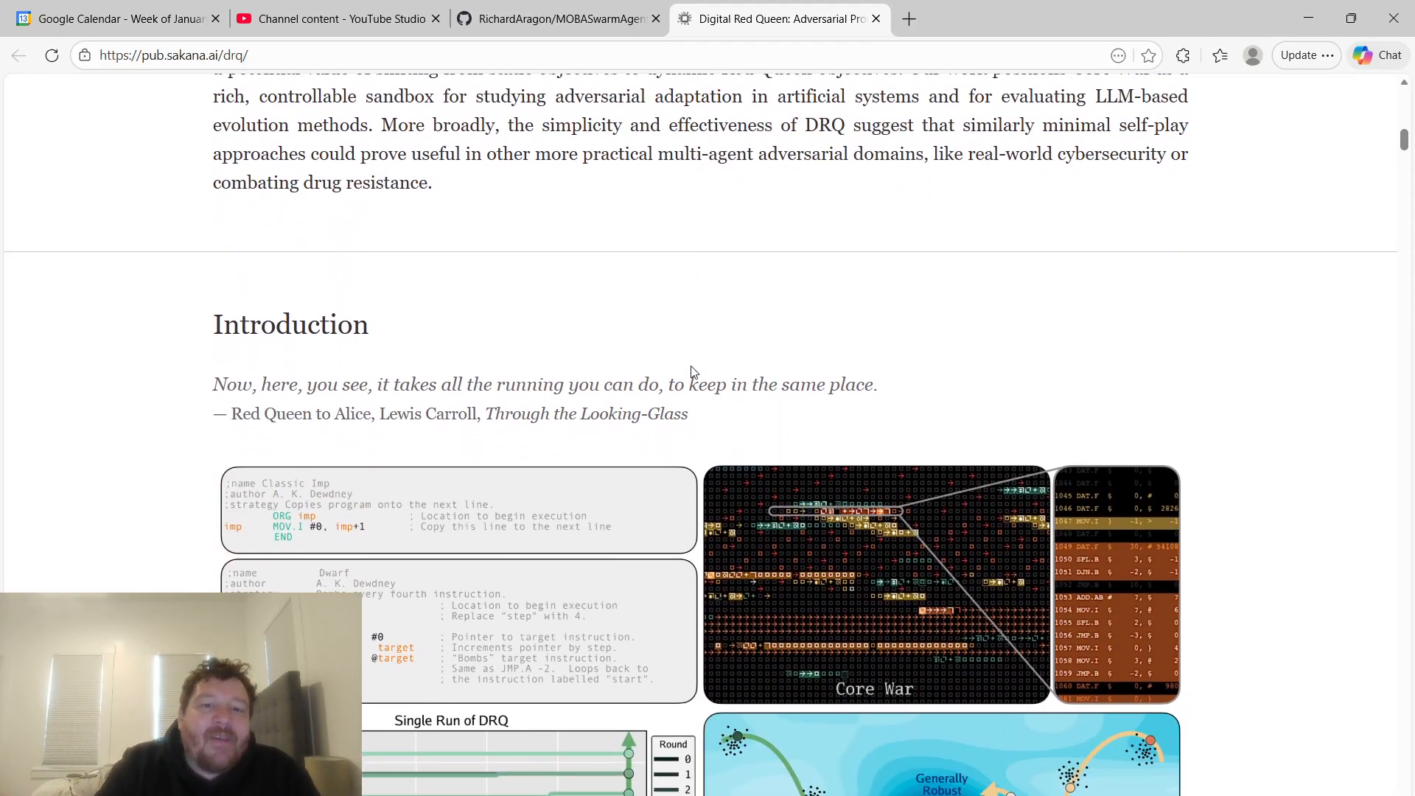
pyautogui.scroll(-3)
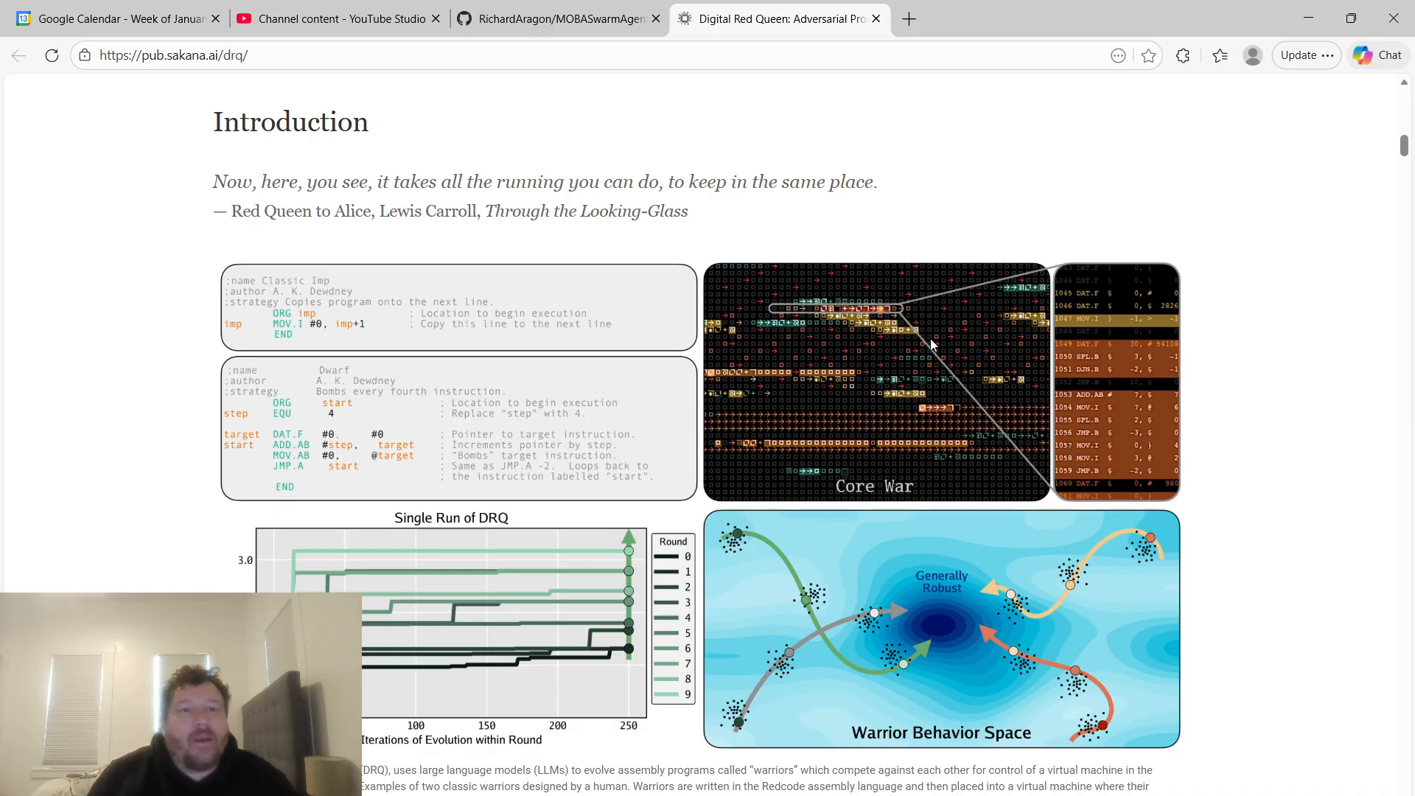
pyautogui.scroll(3)
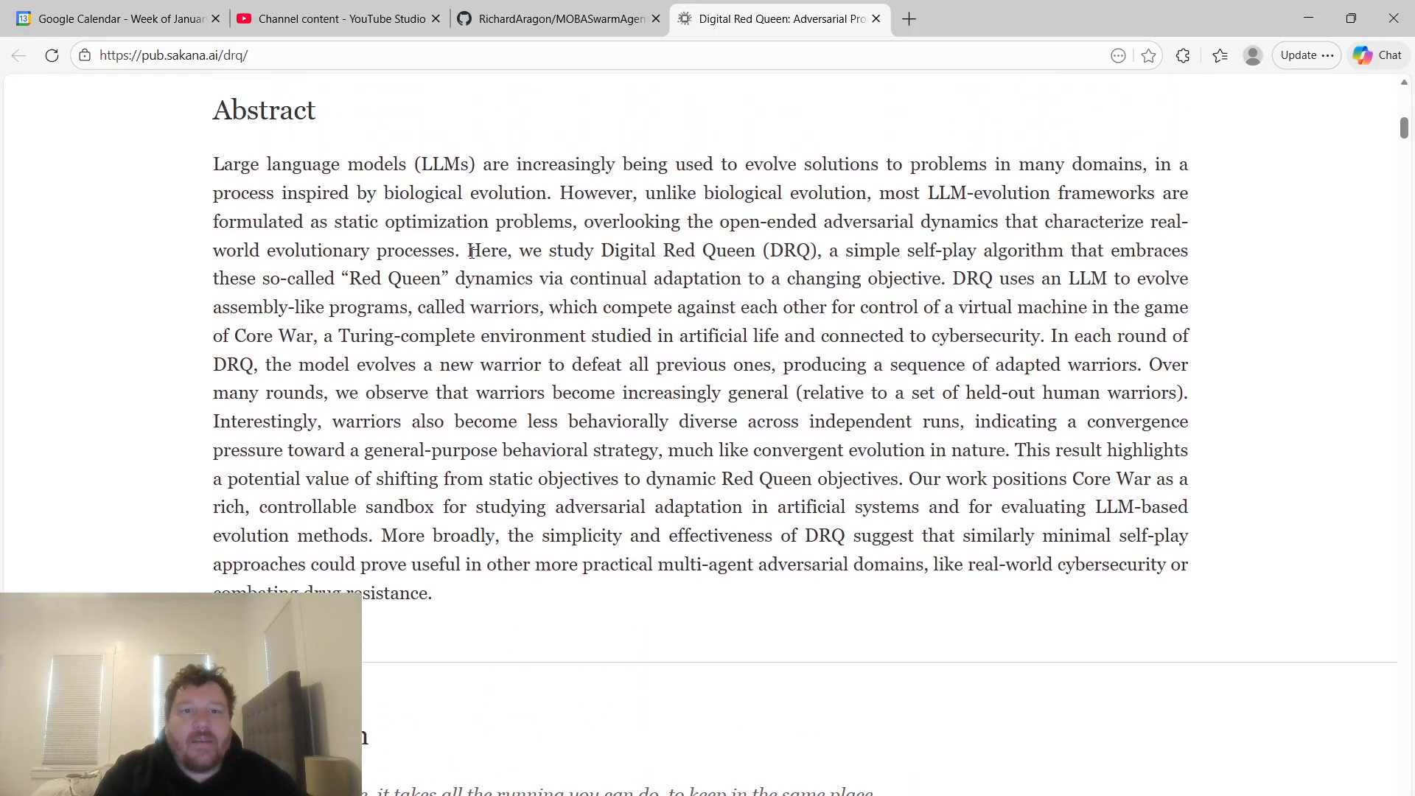
# Highlight 'Digital Red Queen (DRQ)' in the abstract and scroll down through the Introduction figures.
pyautogui.moveTo(820, 221); pyautogui.dragTo(599, 250)
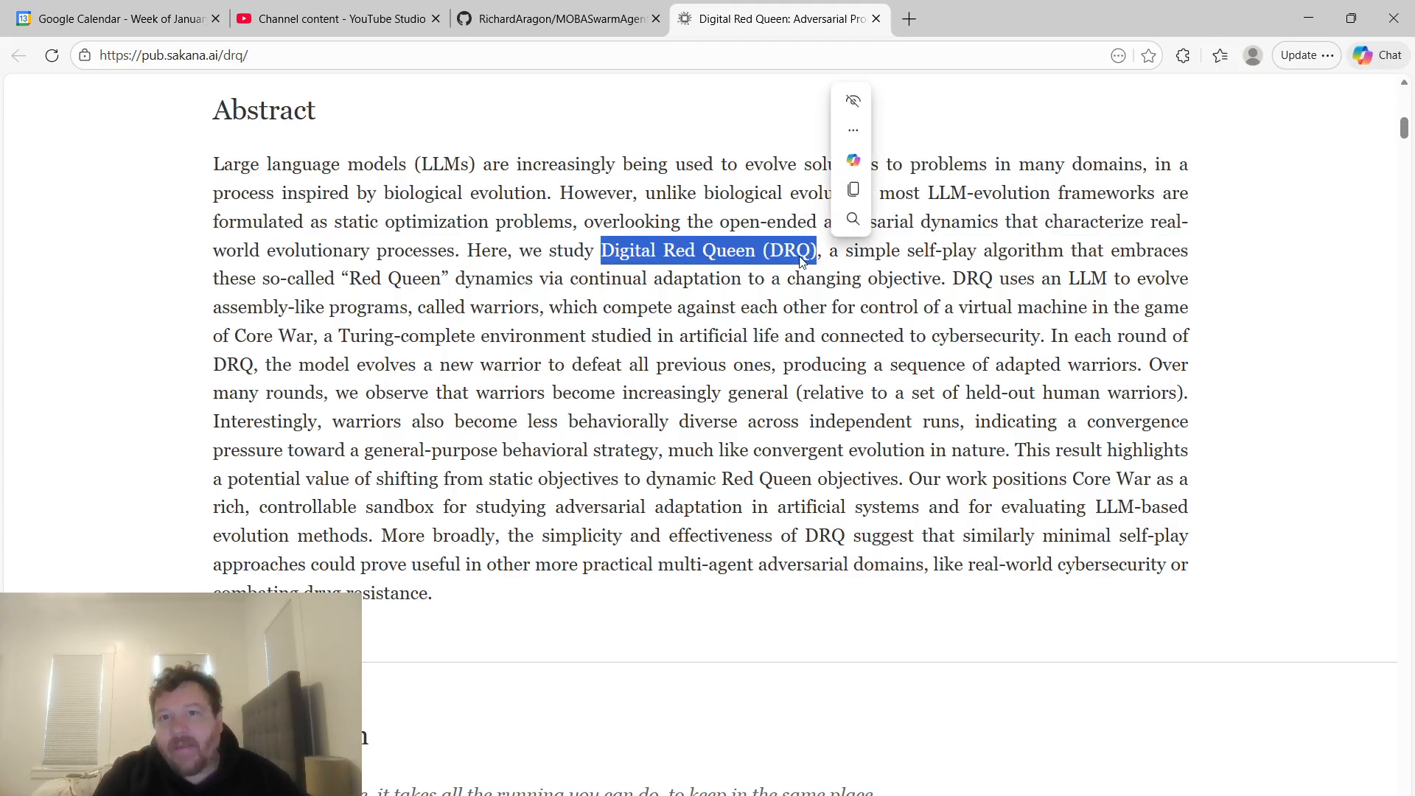
pyautogui.moveTo(719, 340)
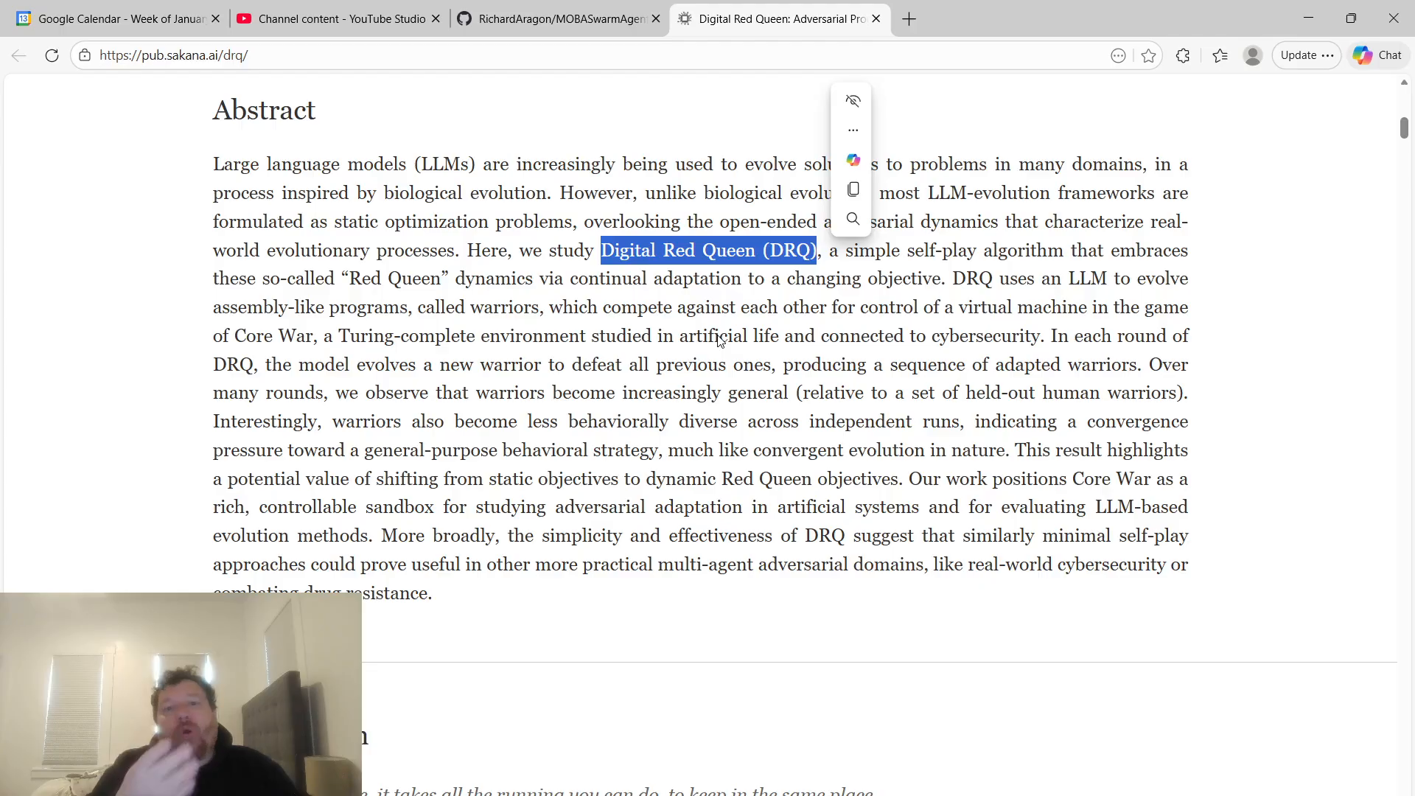
pyautogui.scroll(-3)
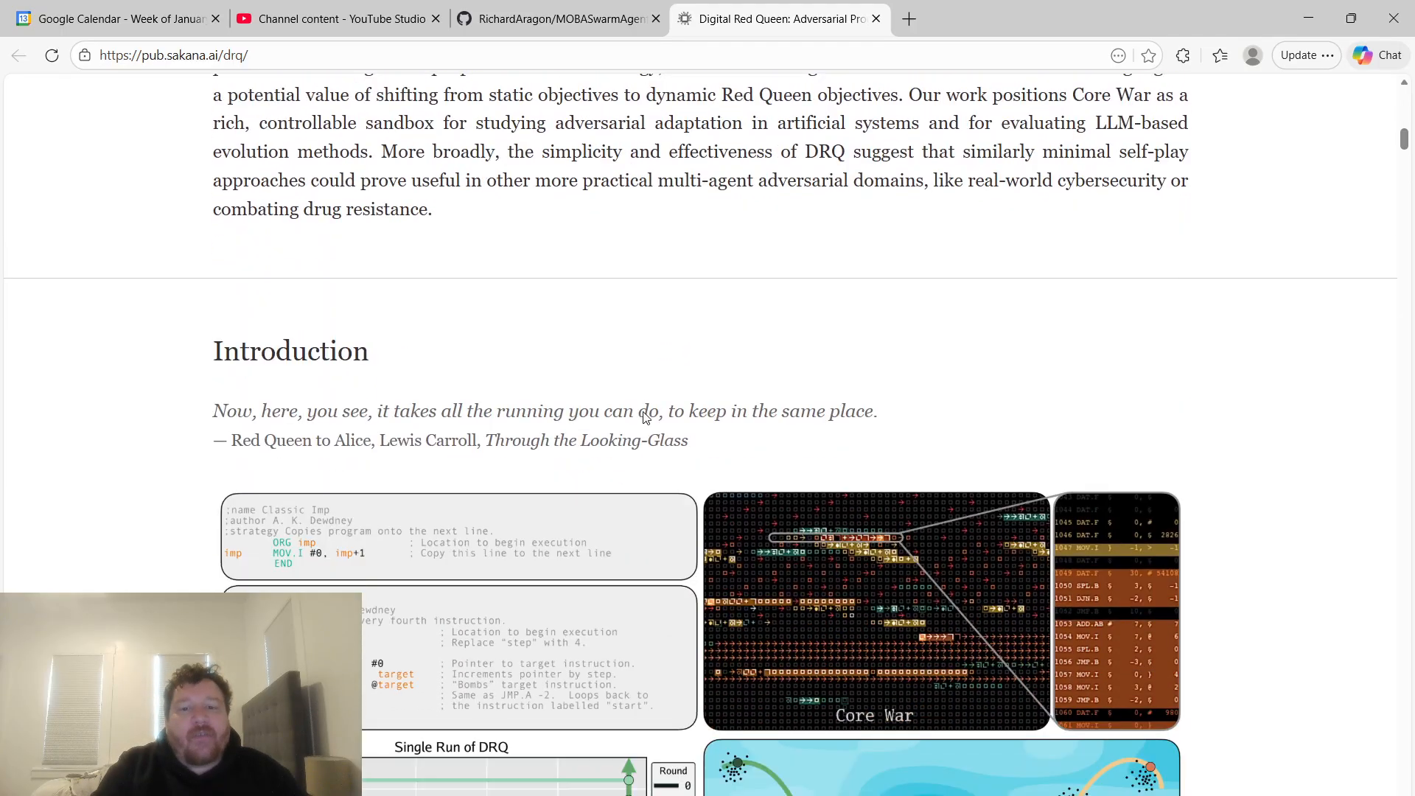
pyautogui.scroll(-3)
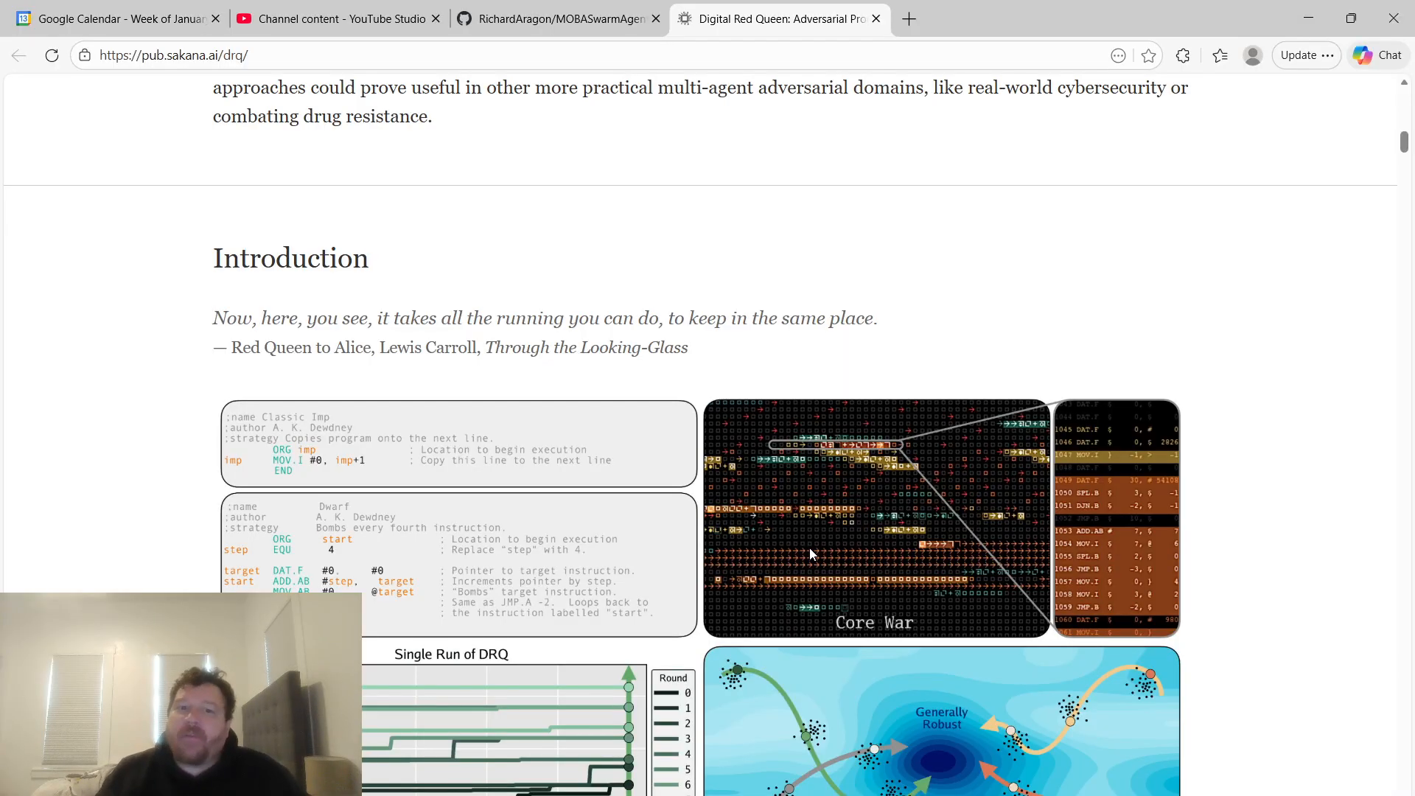
pyautogui.scroll(-3)
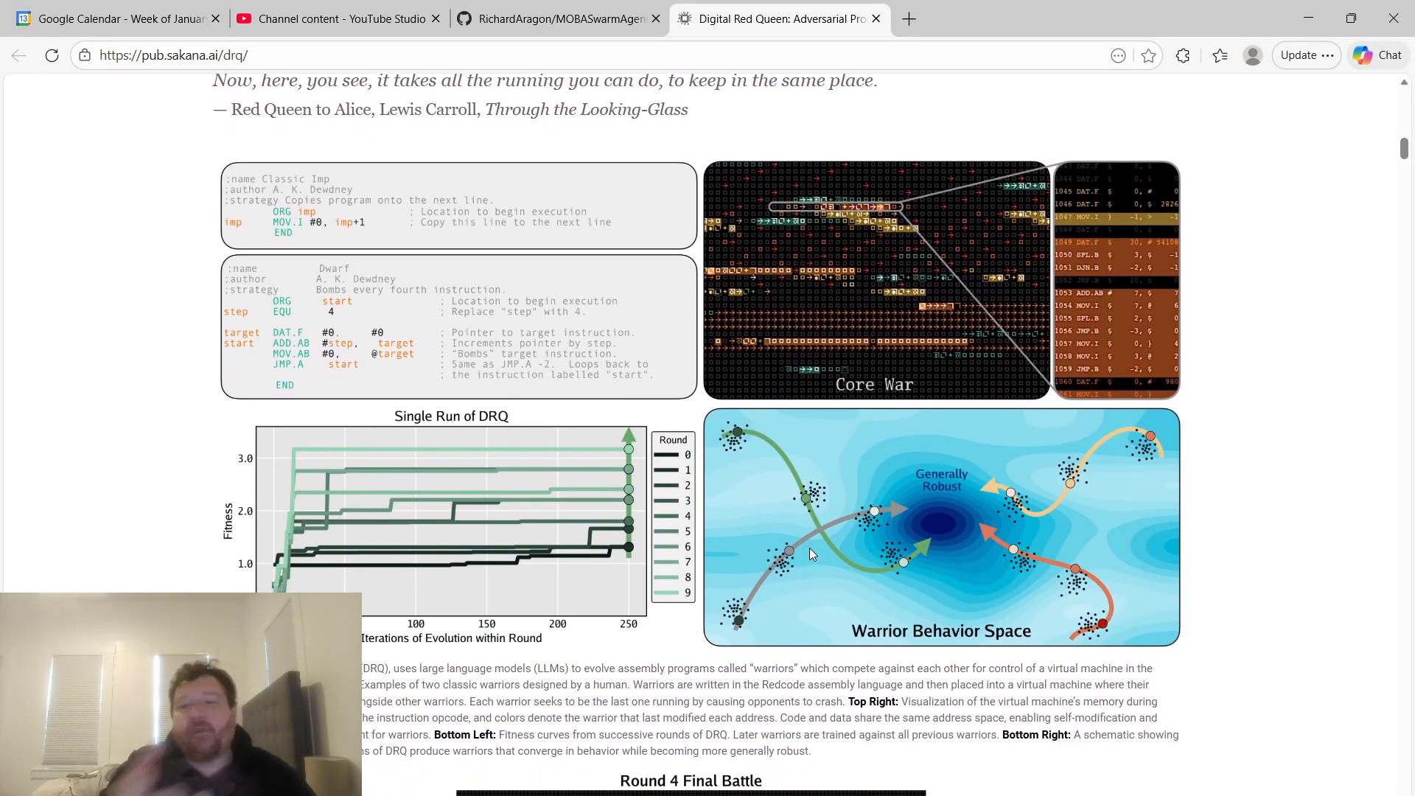
pyautogui.scroll(-3)
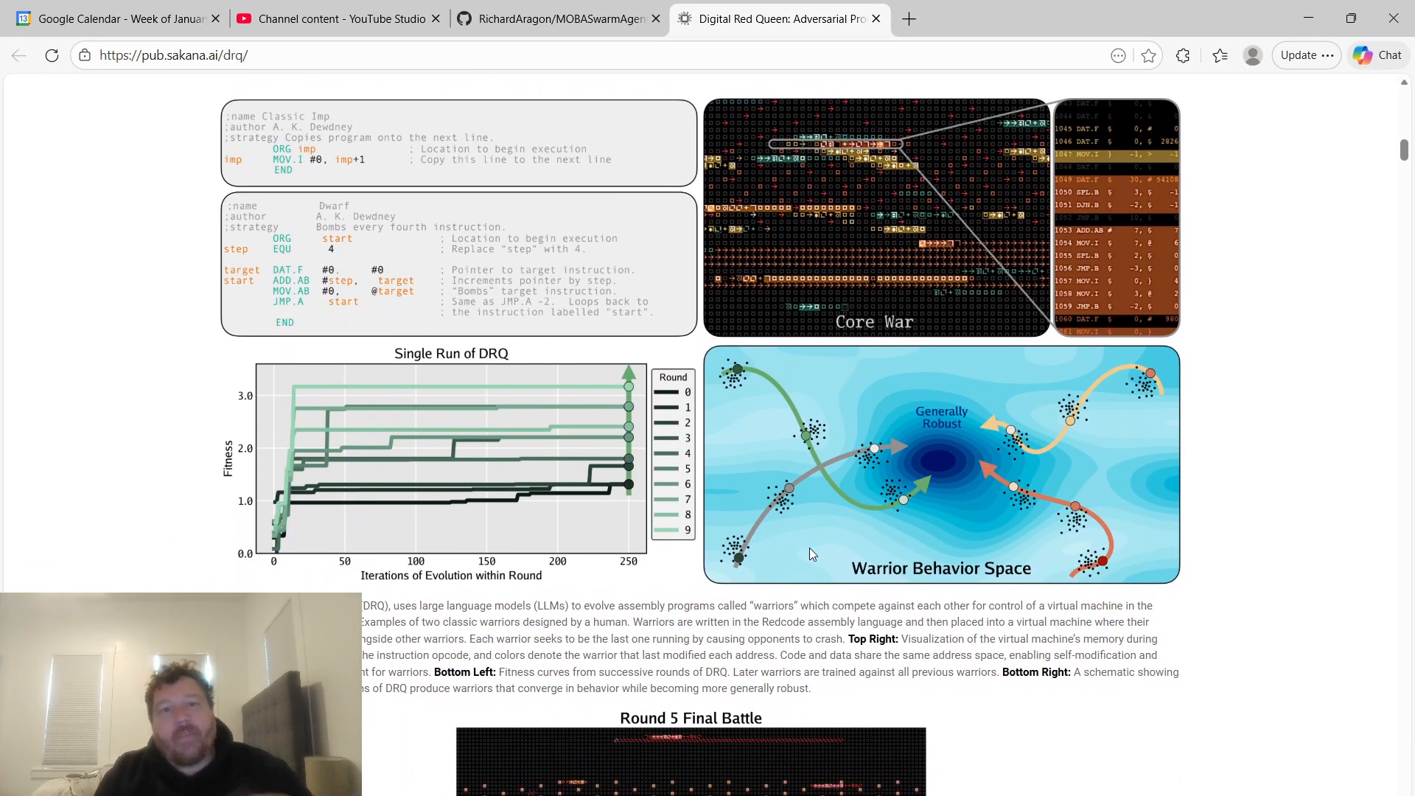
pyautogui.scroll(-3)
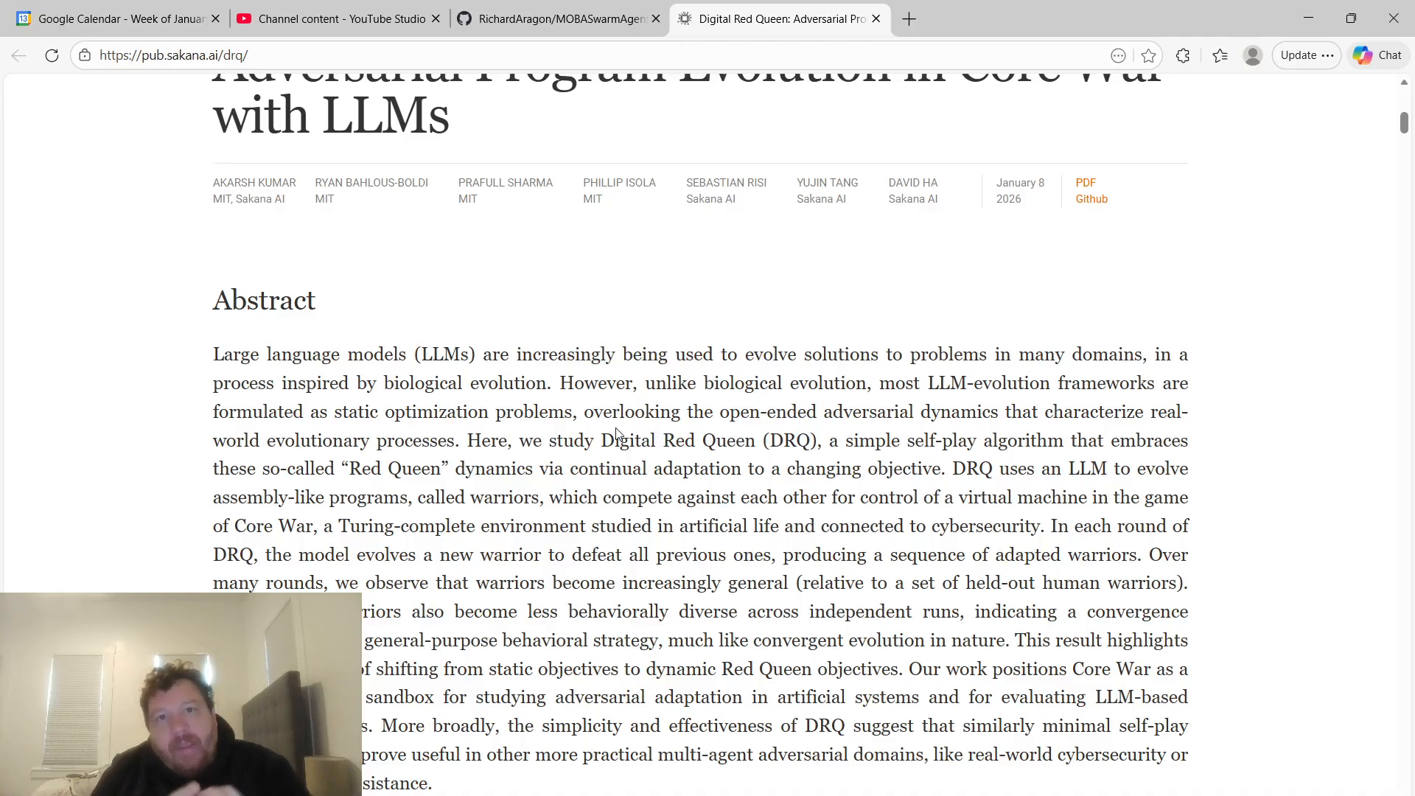
pyautogui.moveTo(600, 441); pyautogui.dragTo(811, 441)
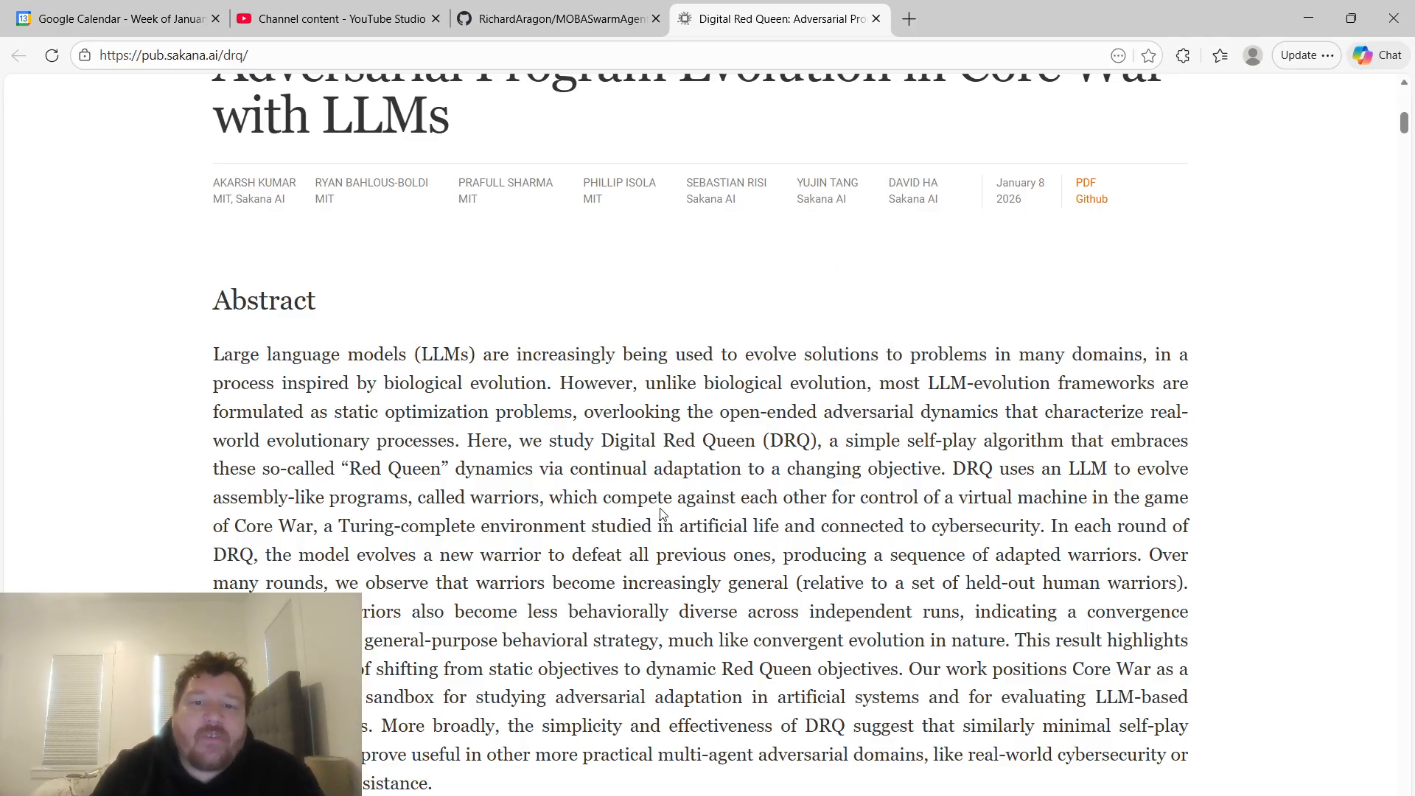
pyautogui.scroll(-3)
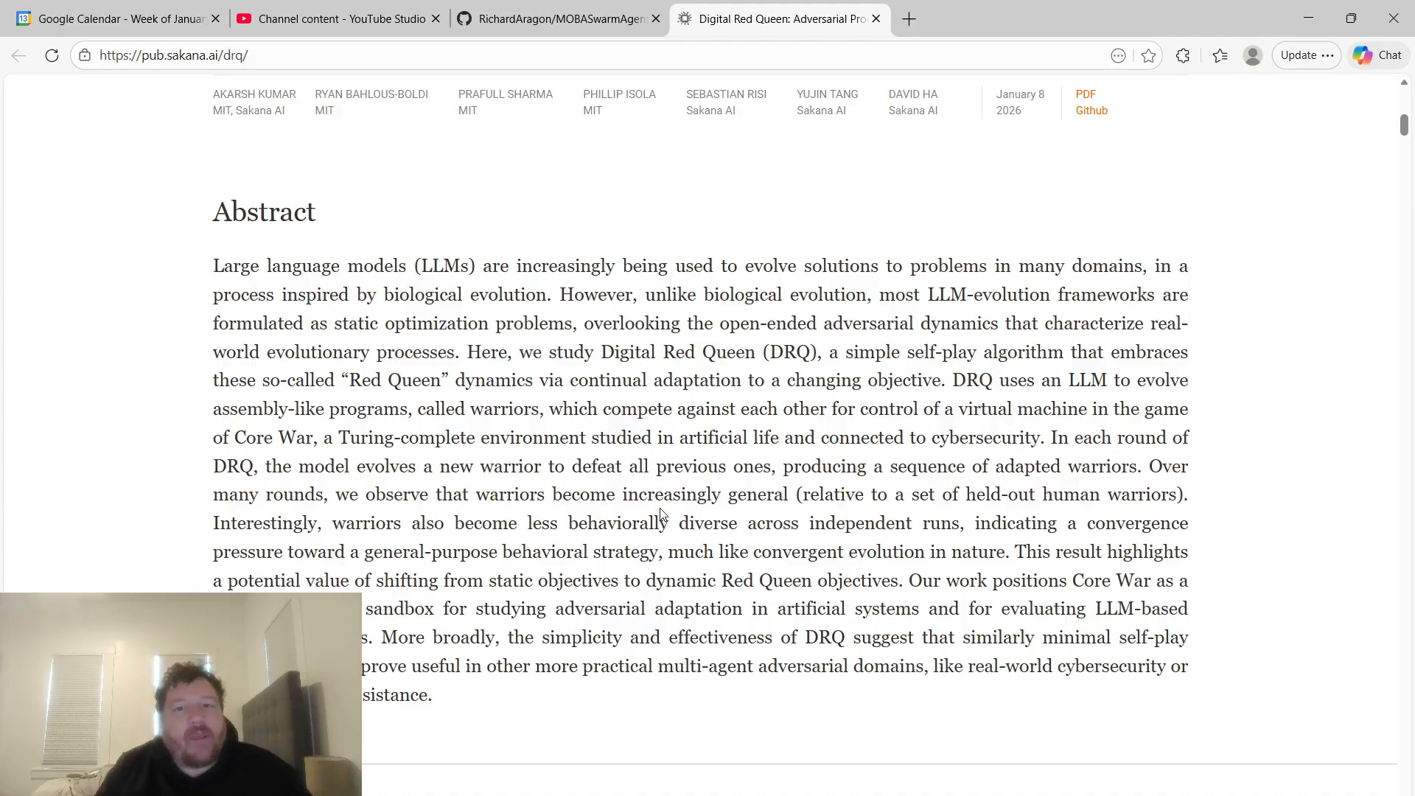
pyautogui.scroll(-3)
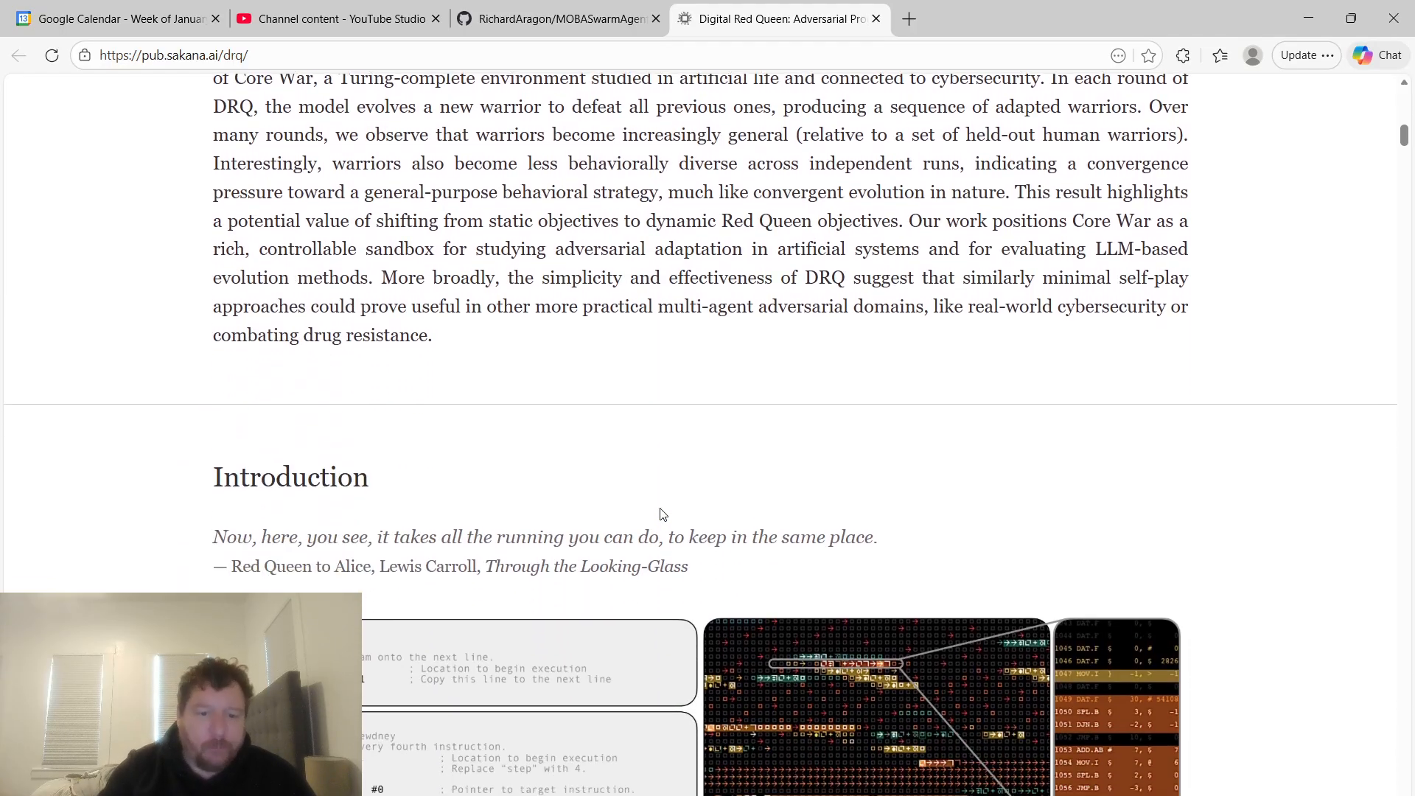
# Read through the Core War and DRQ paragraphs, then switch to the MOBASwarmAgents repository tab.
pyautogui.scroll(-3)
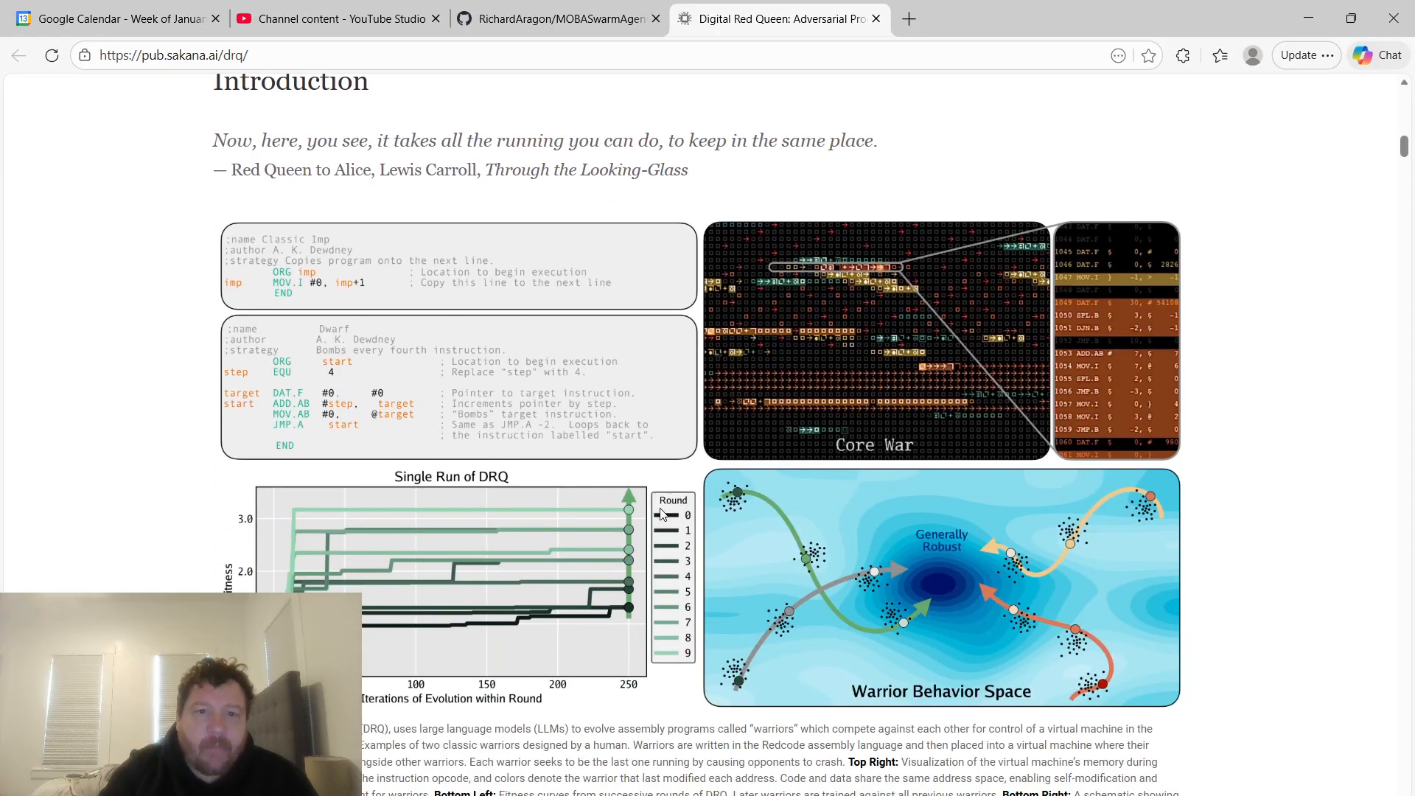
pyautogui.scroll(-3)
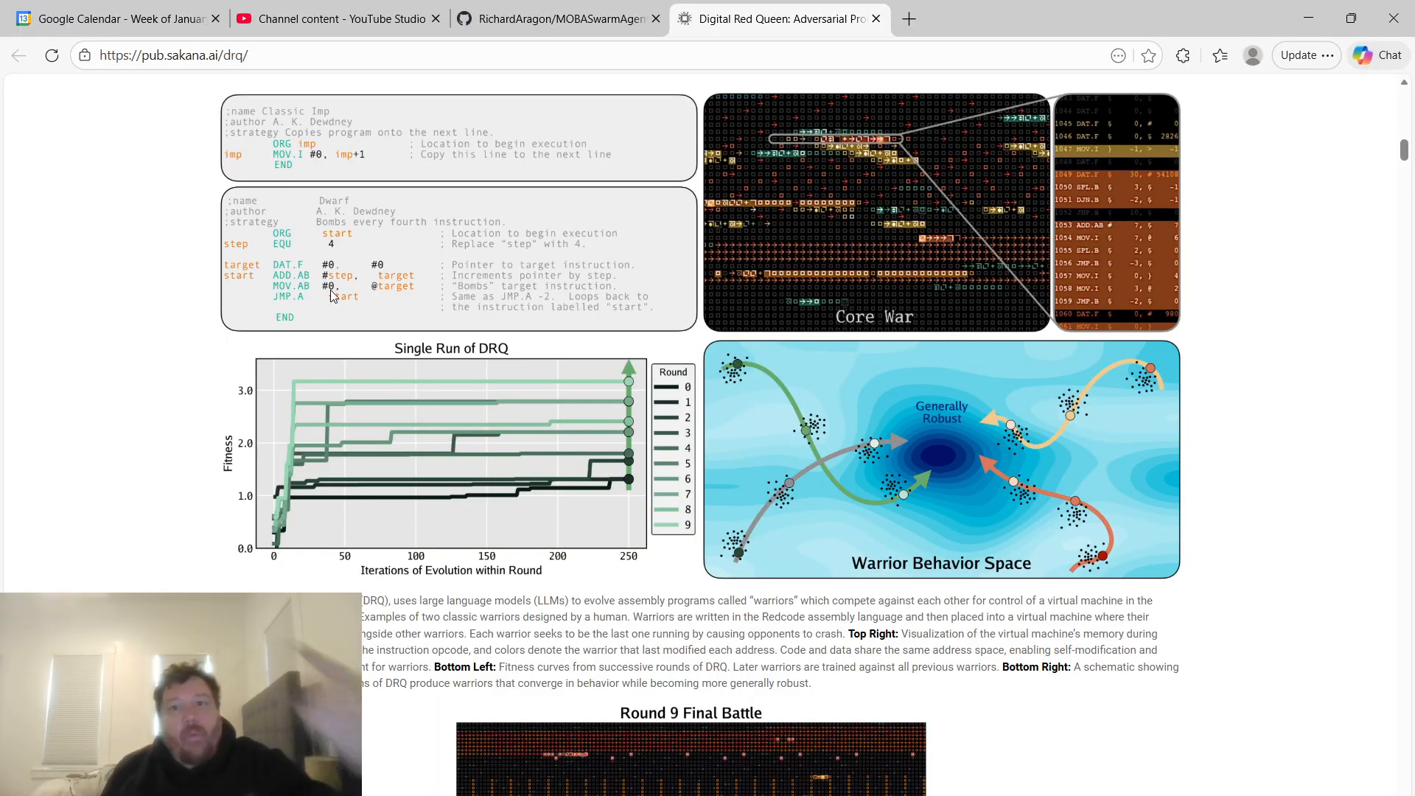
pyautogui.scroll(-3)
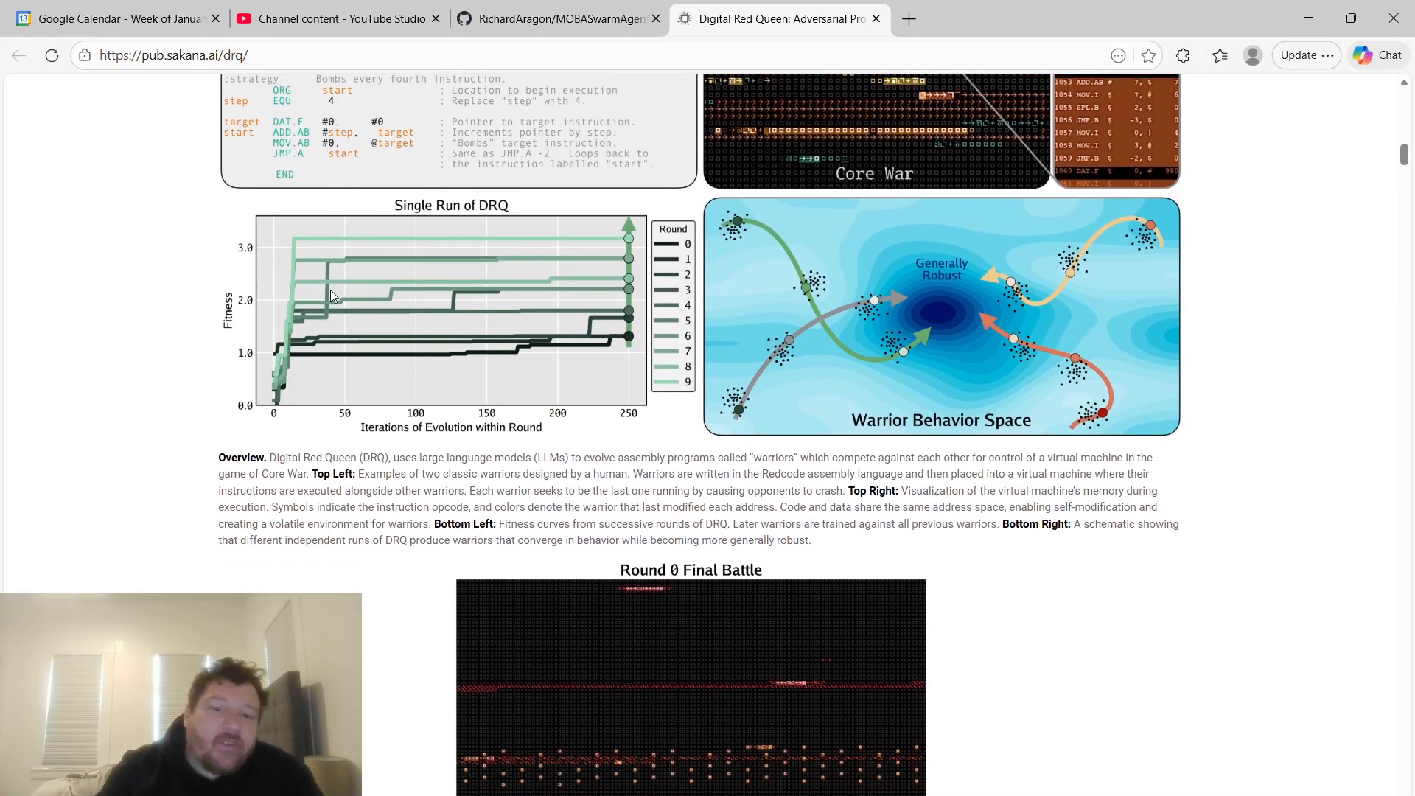
pyautogui.scroll(-3)
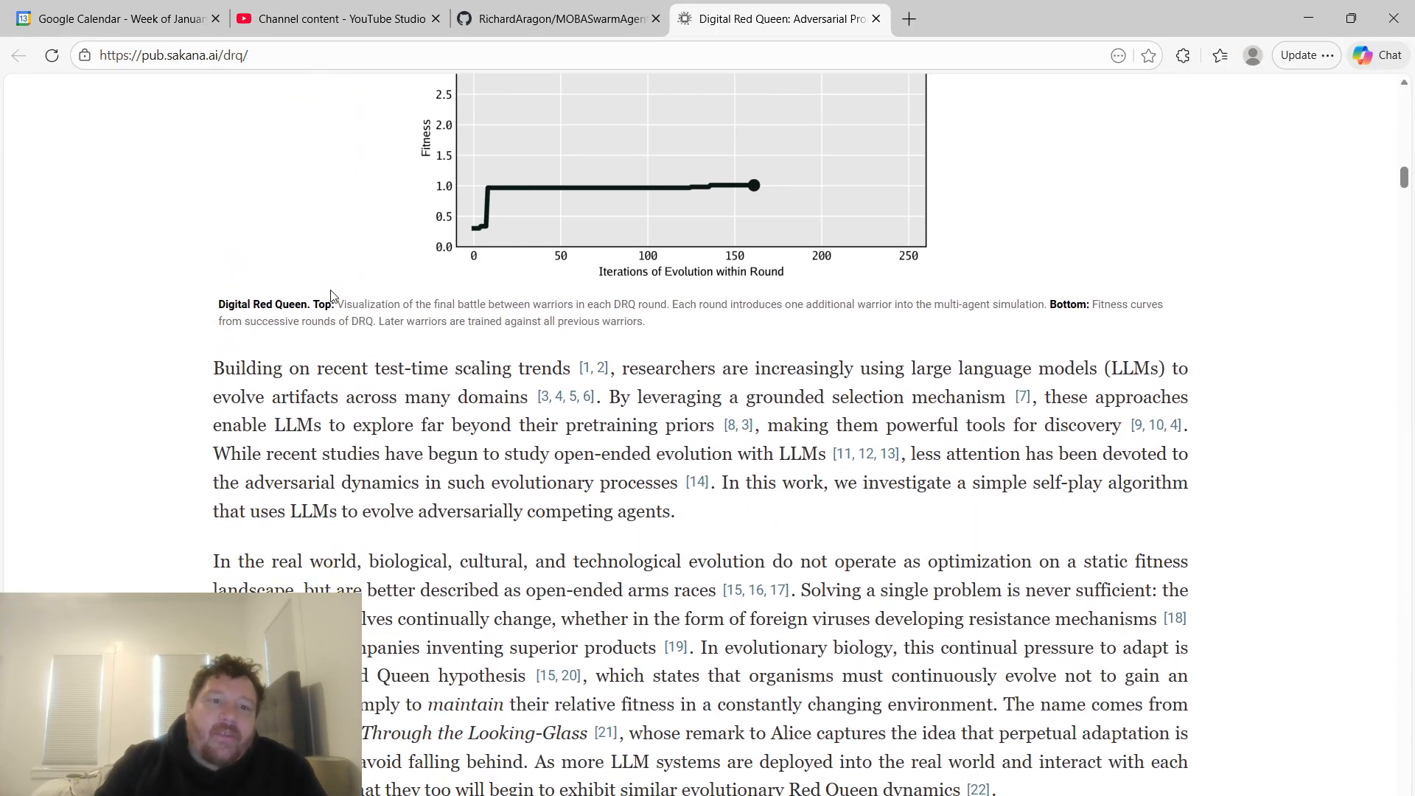
pyautogui.scroll(-3)
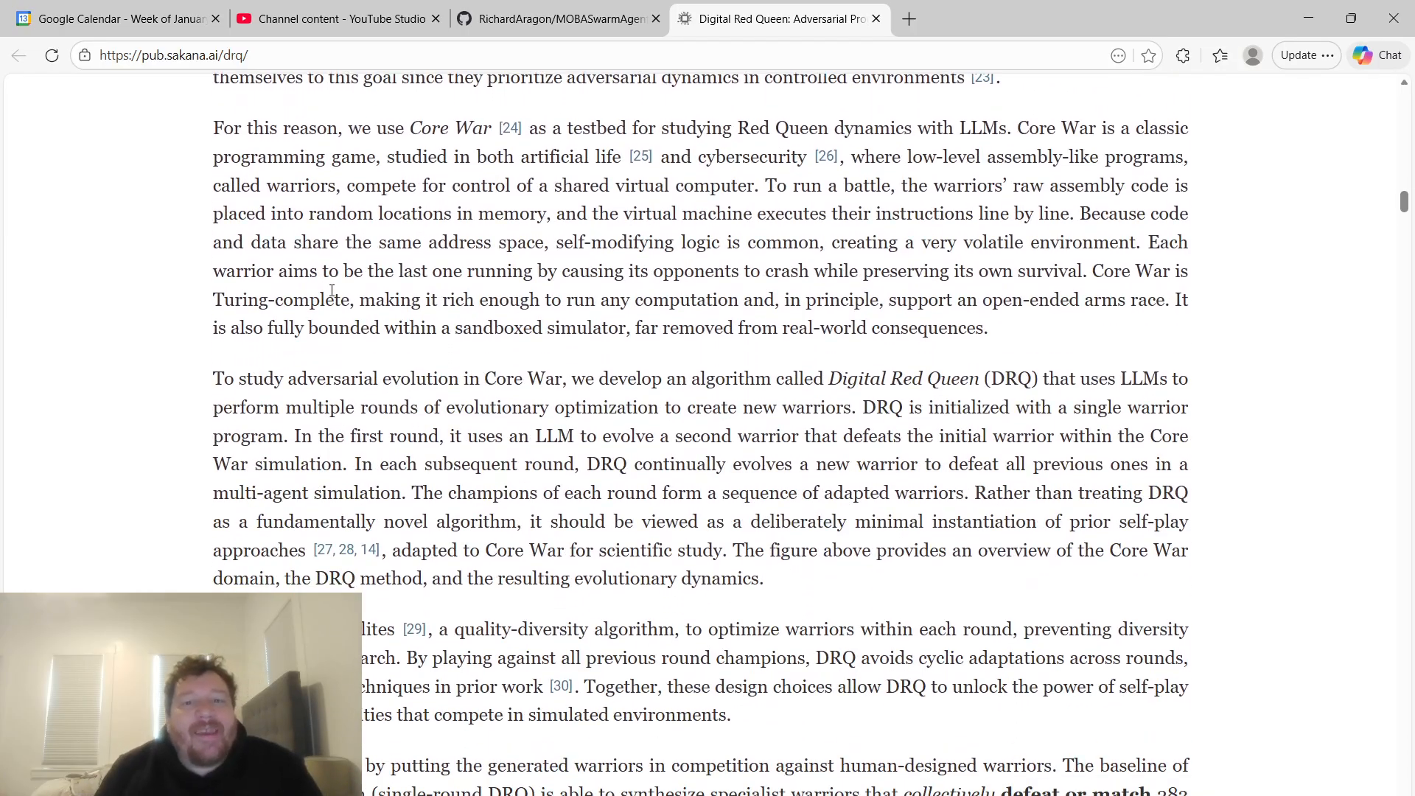
pyautogui.scroll(-3)
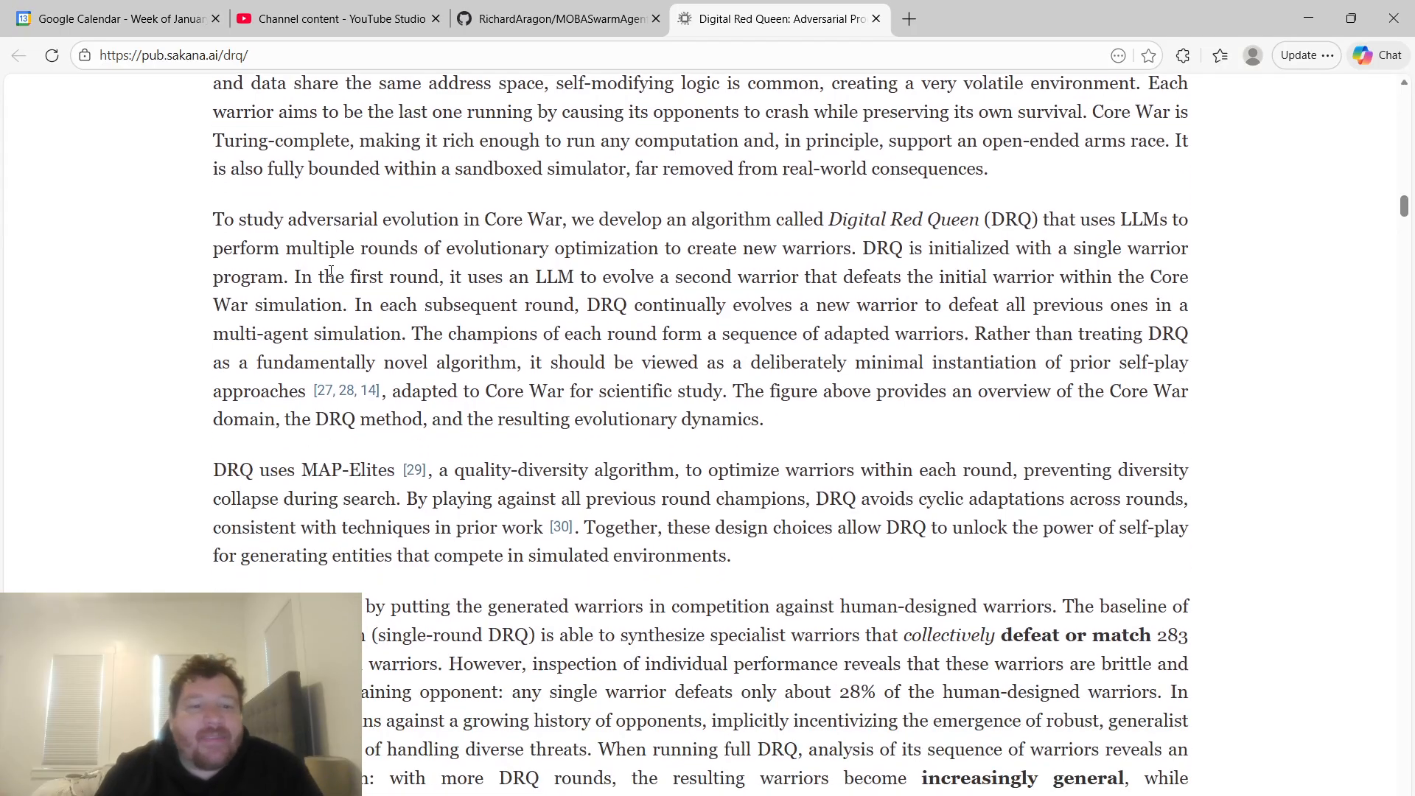
pyautogui.scroll(-3)
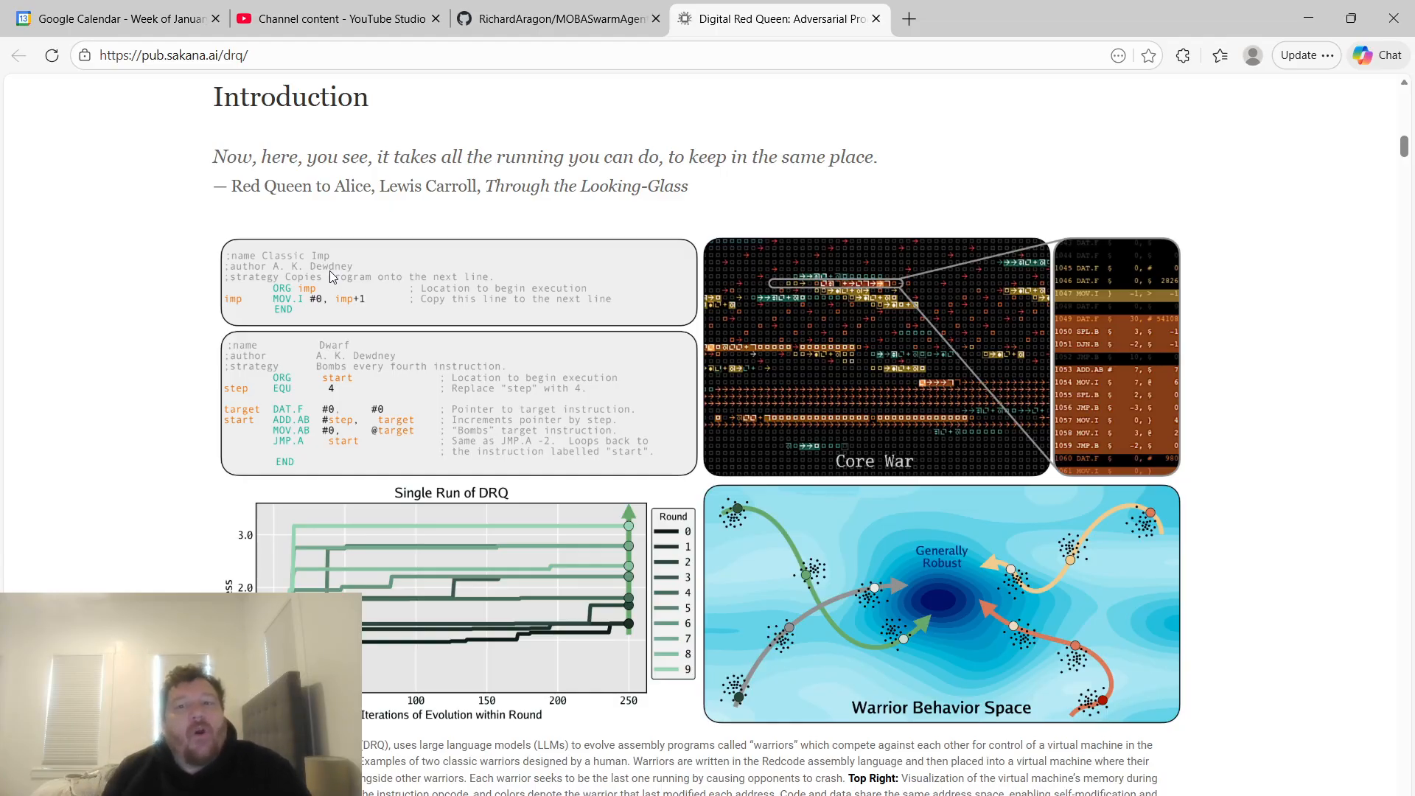
pyautogui.moveTo(483, 74)
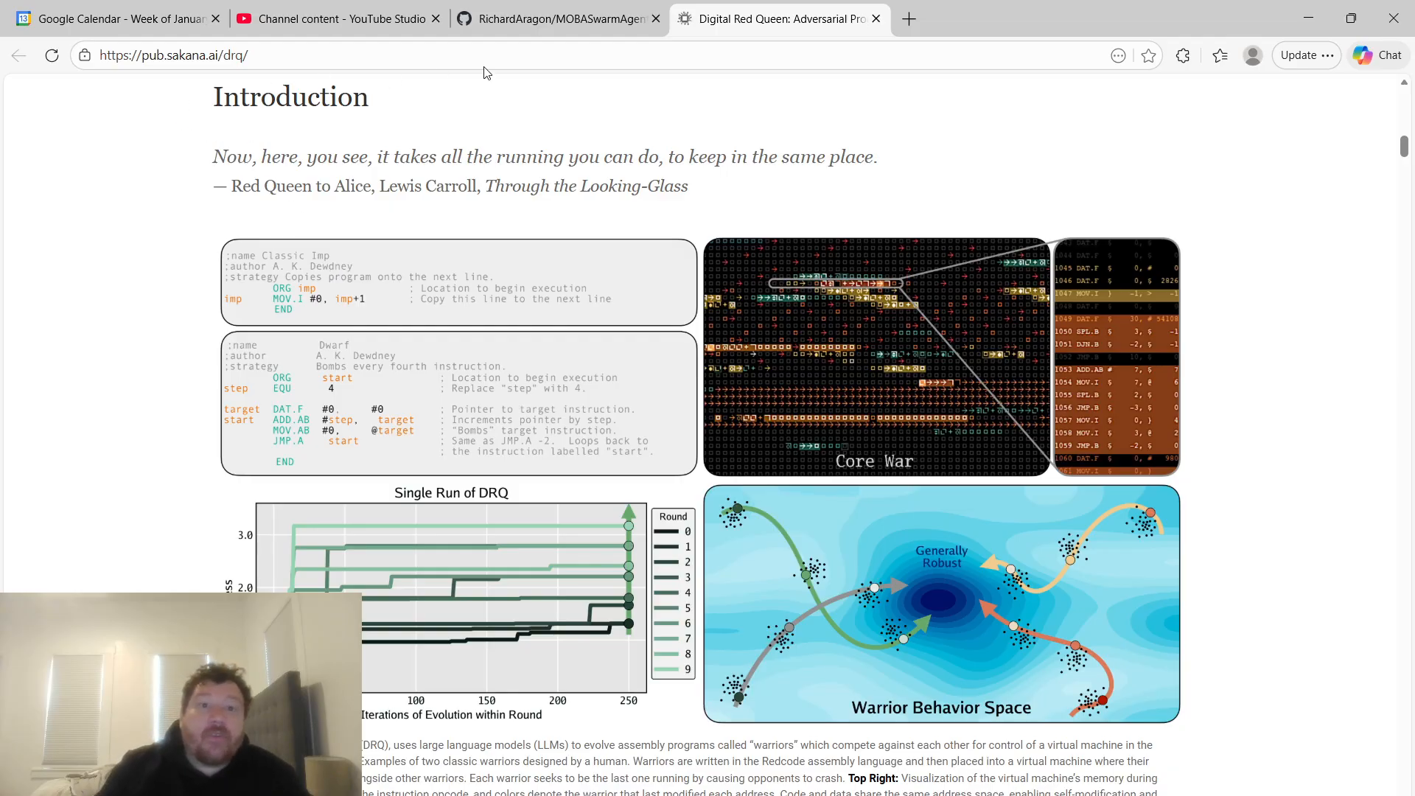
pyautogui.click(550, 17)
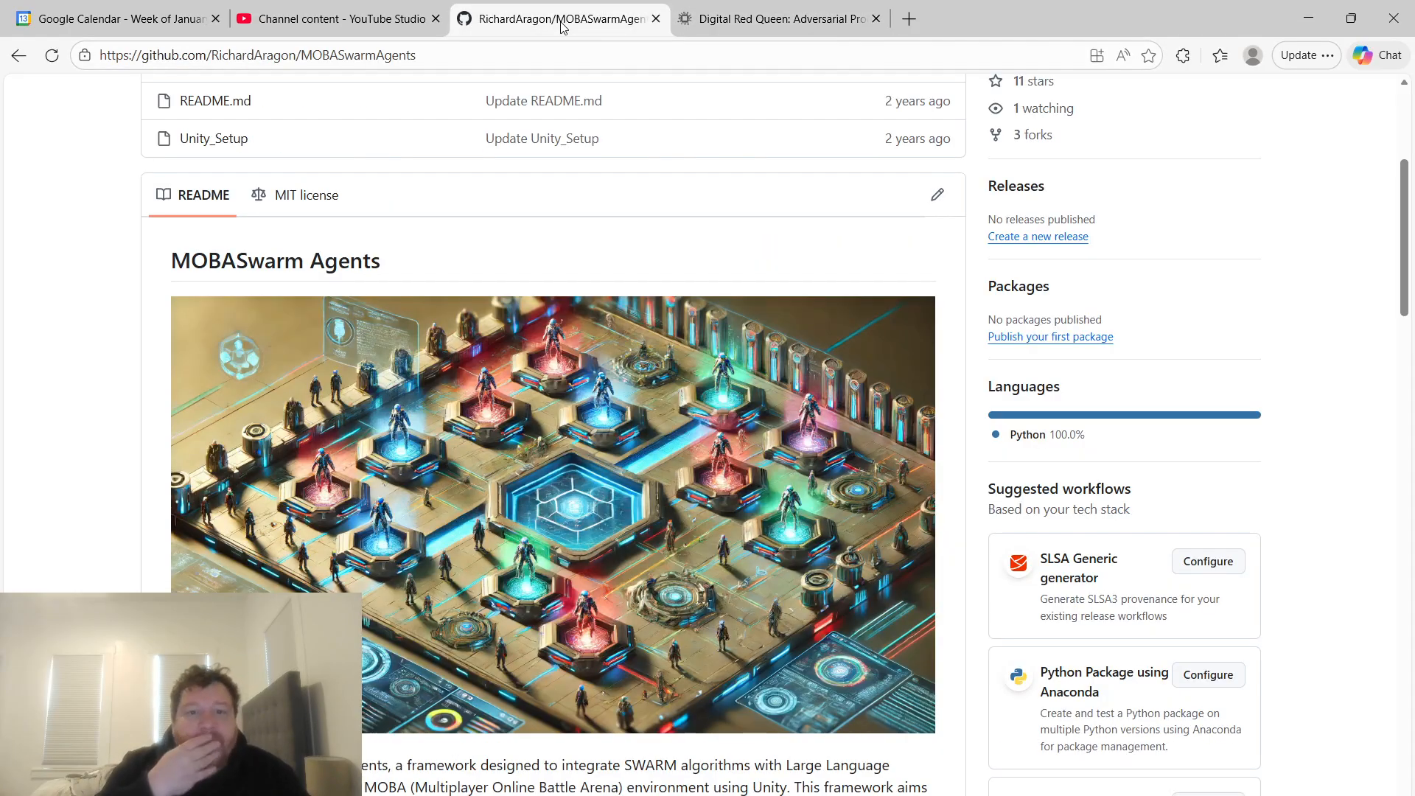
pyautogui.click(777, 18)
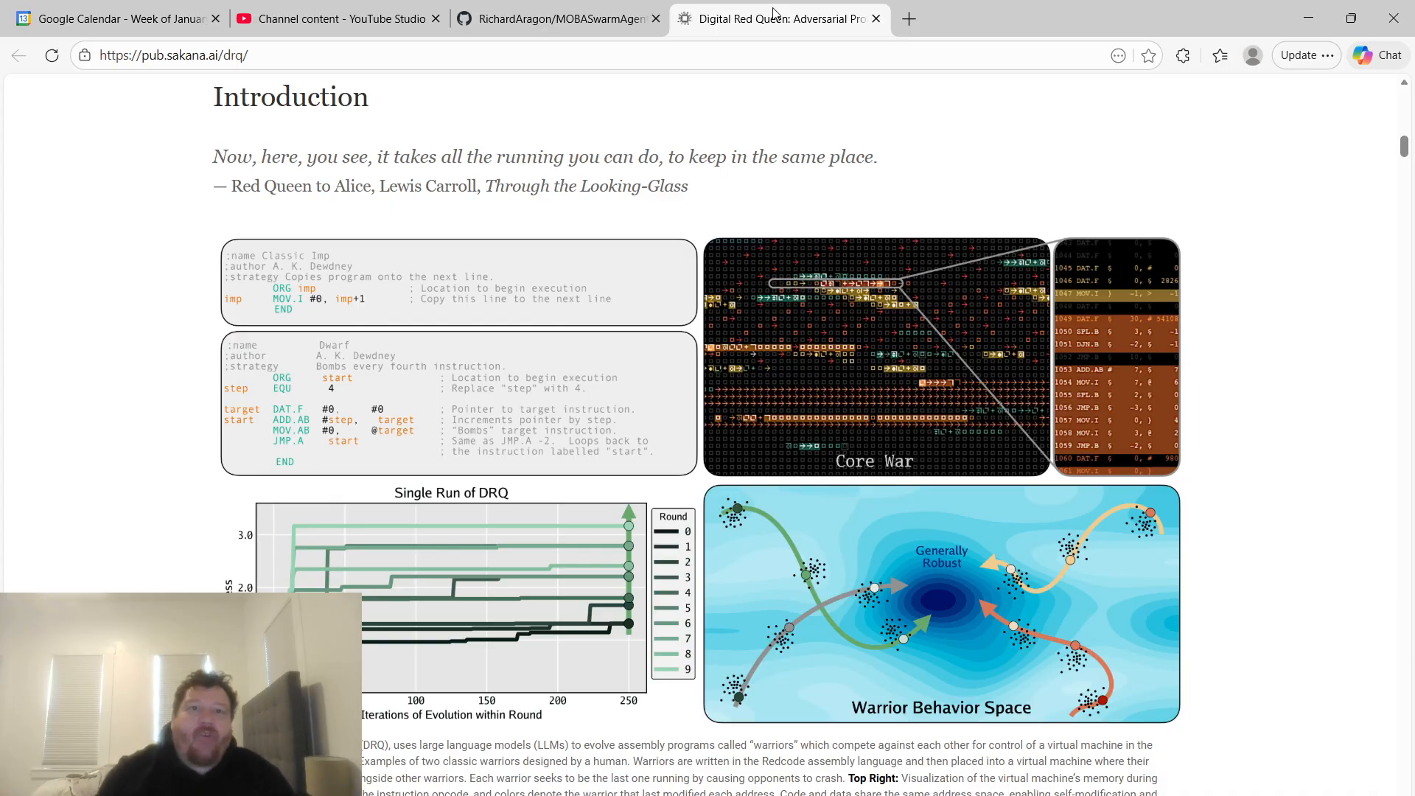
# Switch to the MOBASwarmAgents tab and scroll the README to Introduction and Features.
pyautogui.click(557, 18)
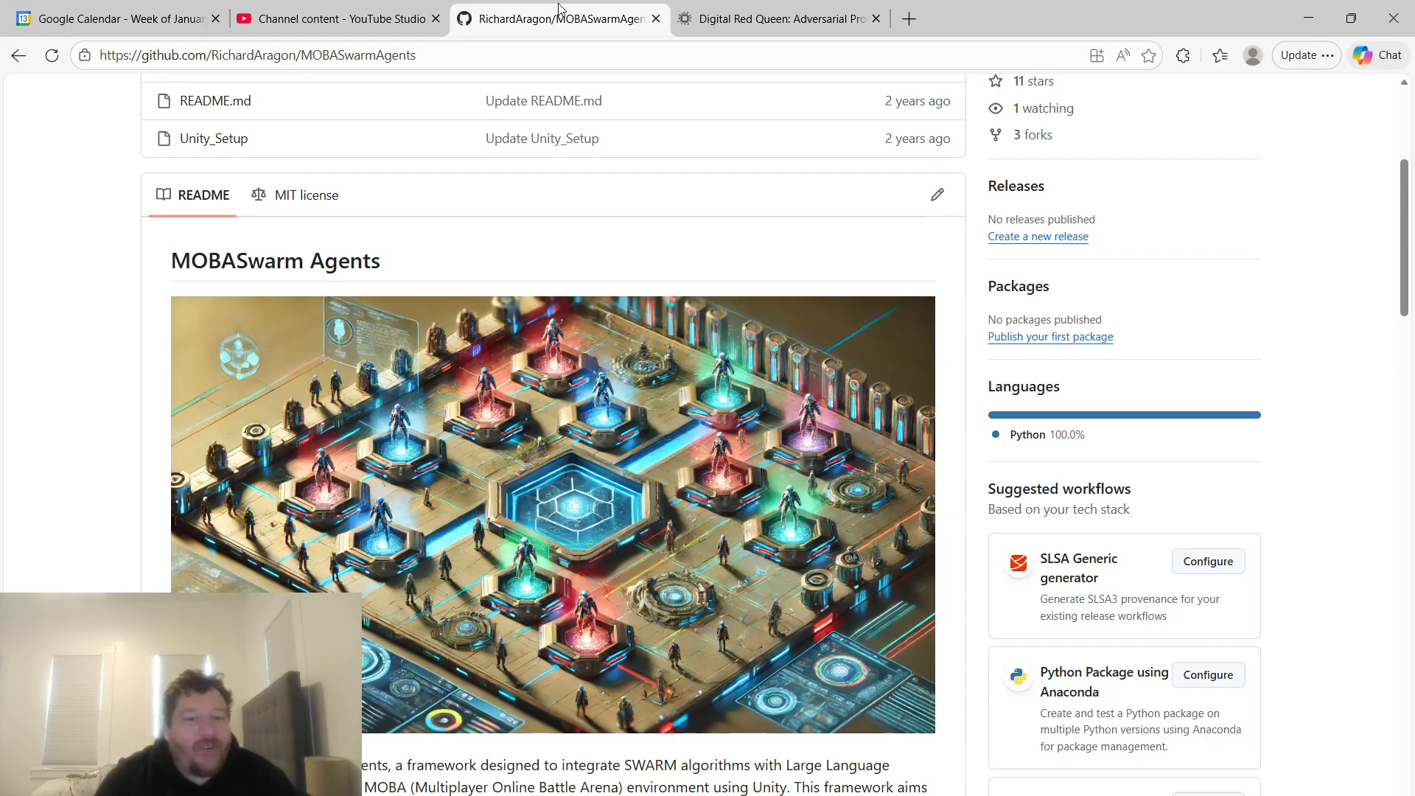
pyautogui.scroll(-3)
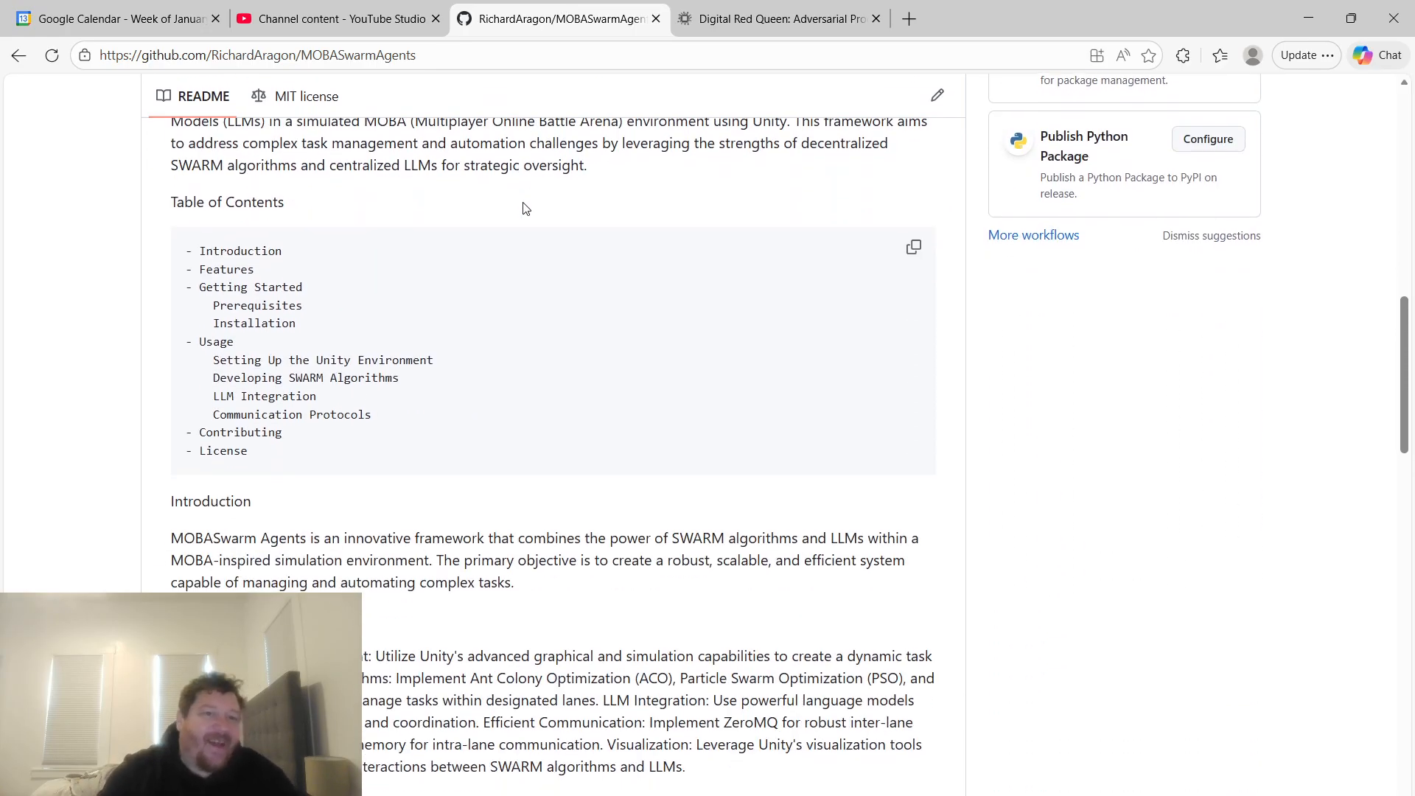
pyautogui.scroll(-3)
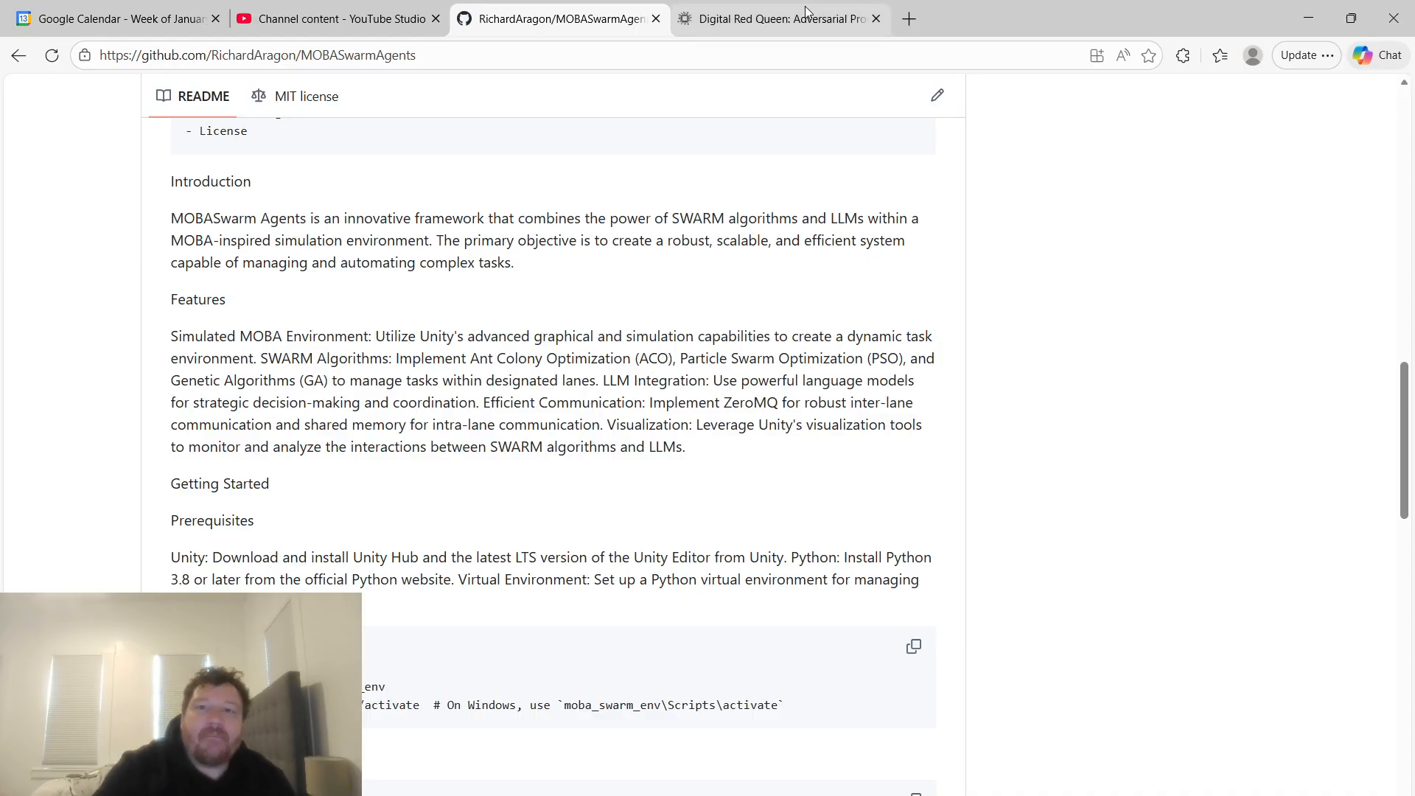
# Return to the Digital Red Queen tab showing the Introduction's Core War overview figure.
pyautogui.click(778, 18)
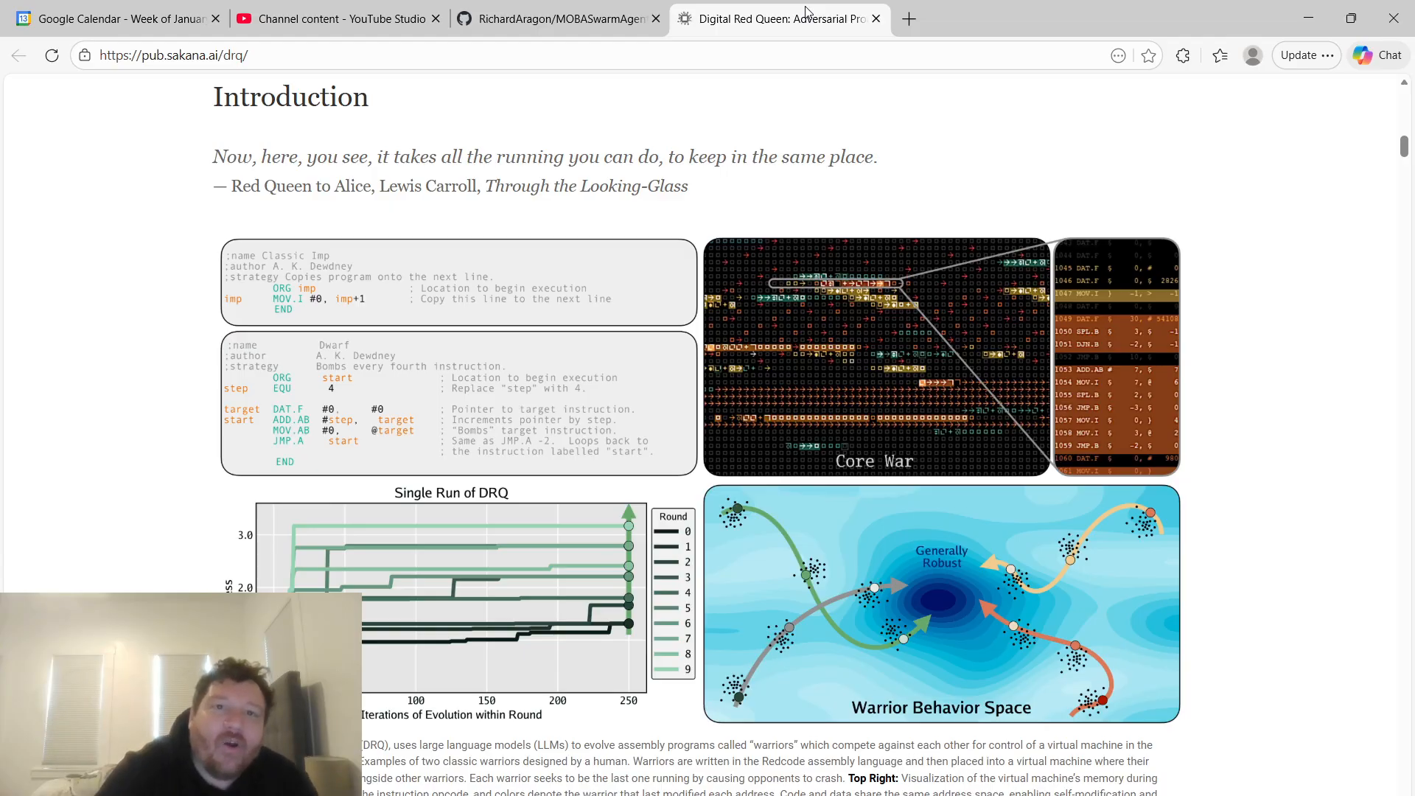
pyautogui.moveTo(473, 246)
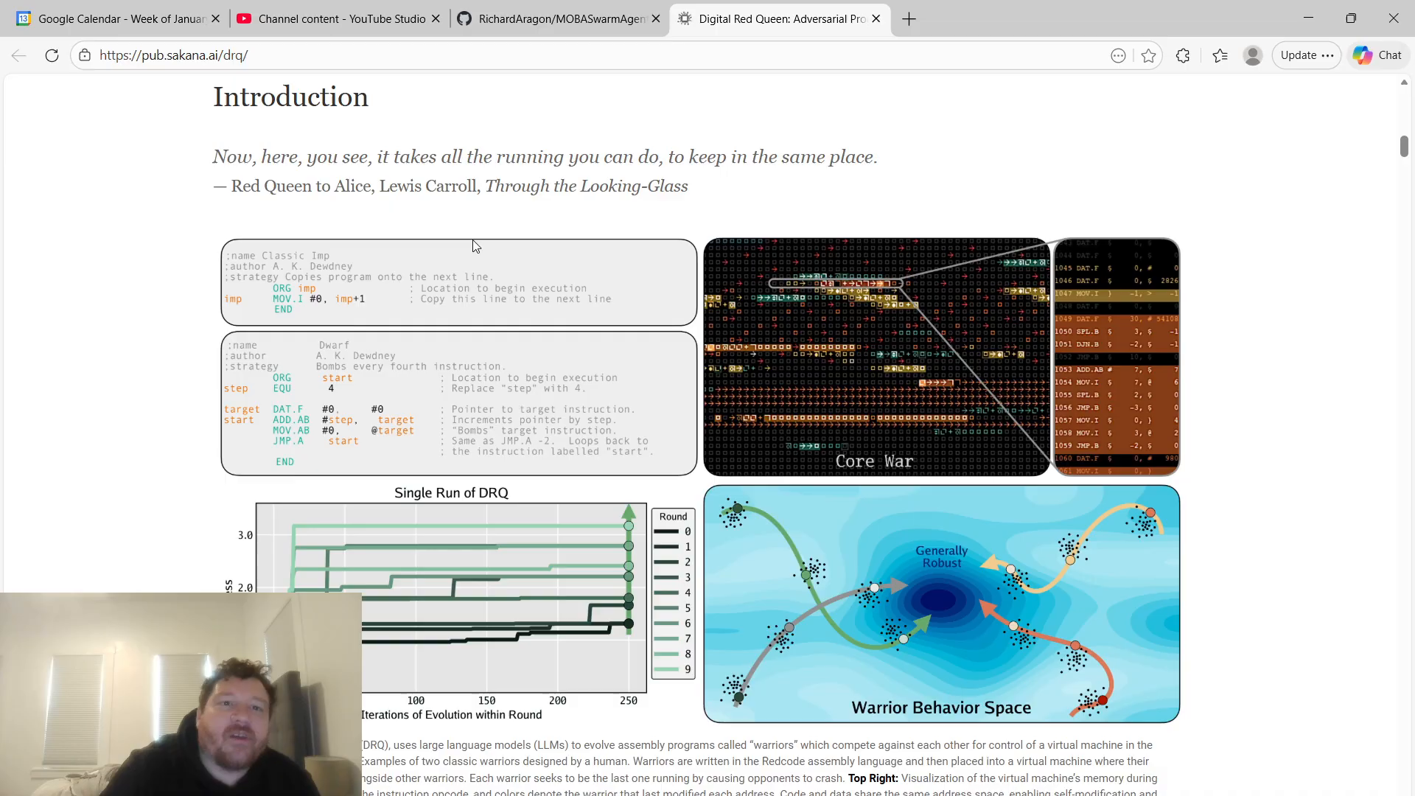
# Check the GitHub repository tab, then return to the Digital Red Queen page's warrior battle animation.
pyautogui.click(557, 18)
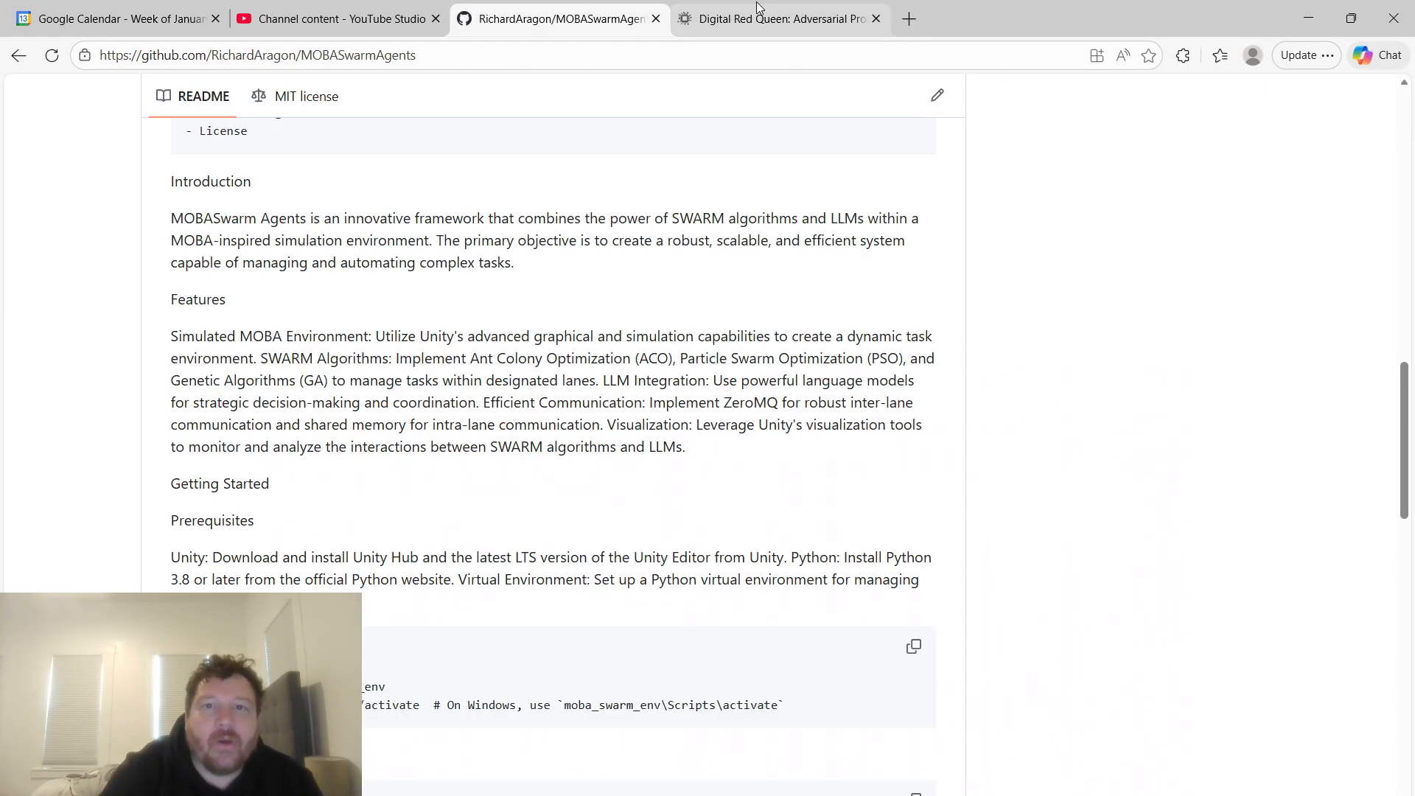
pyautogui.click(778, 18)
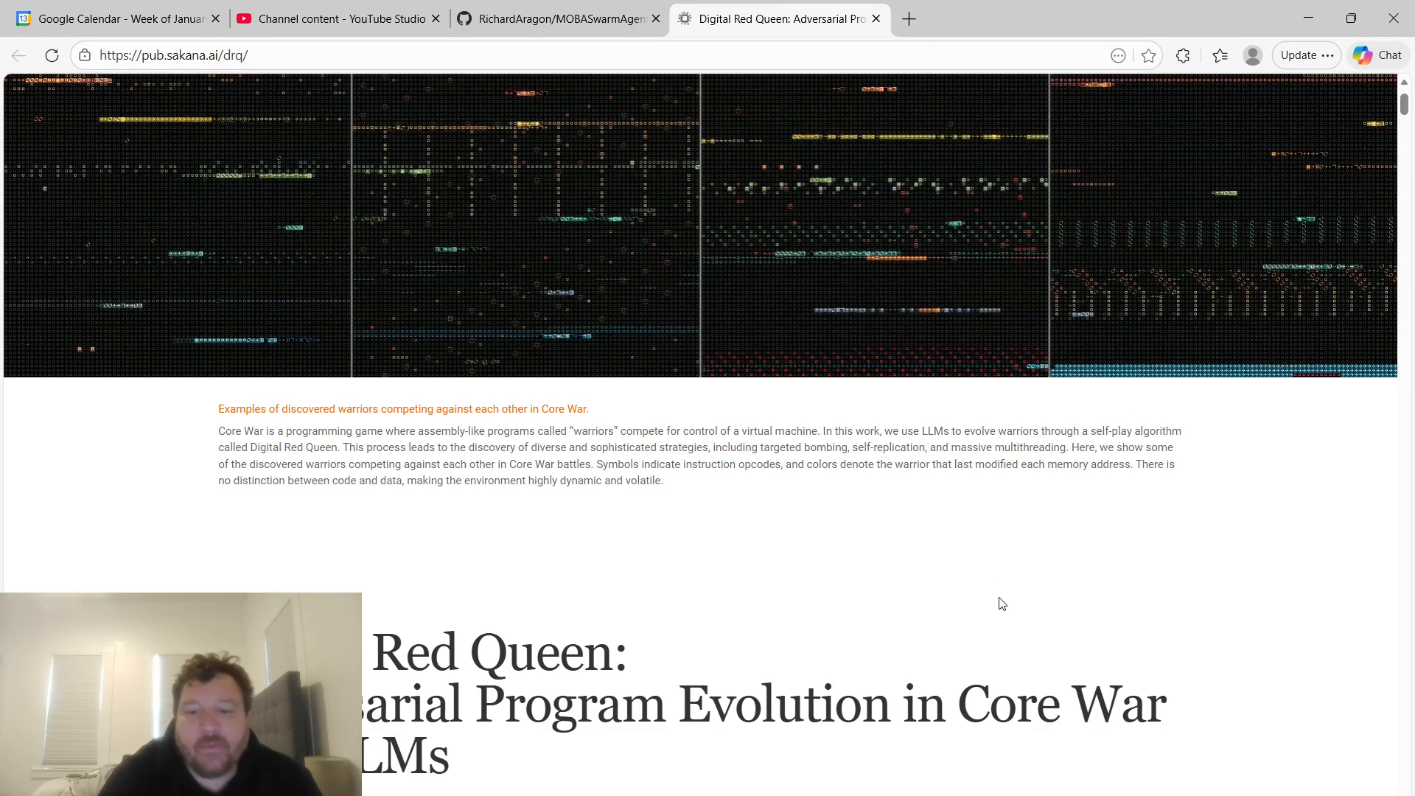